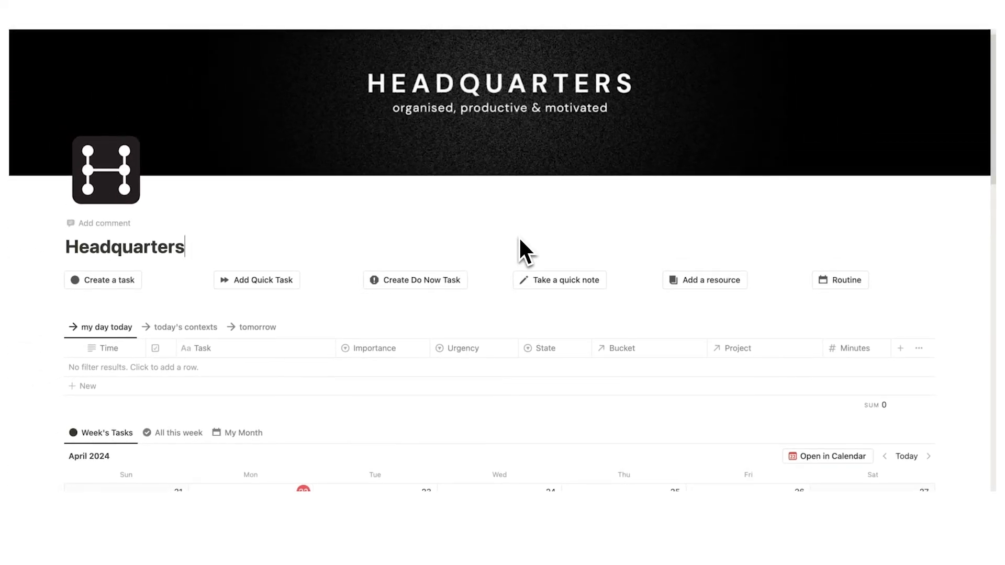
Add the task 'Blah blah' at 8am on Monday the 22nd and 'Blah' on Tuesday the 23rd.
scroll("down", 3)
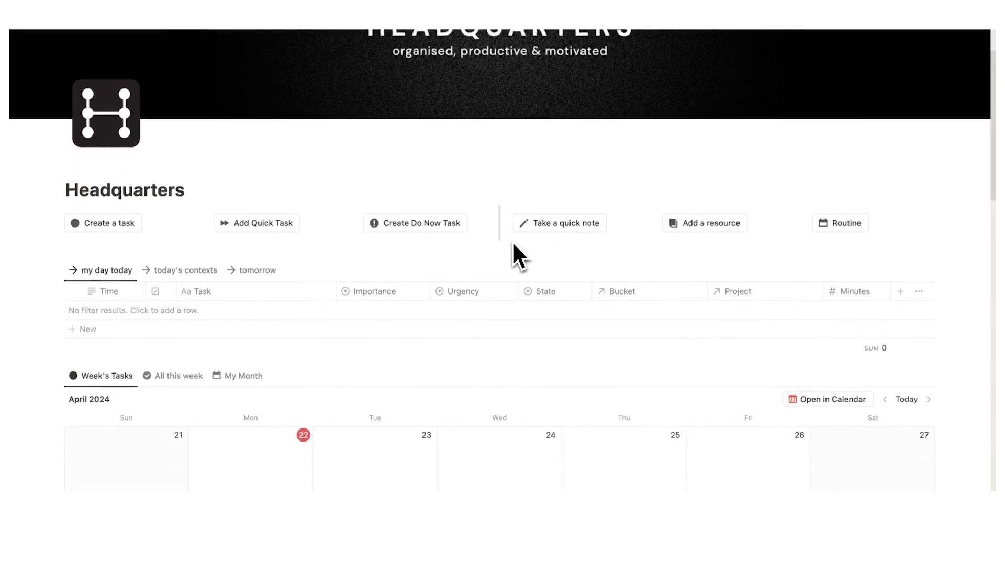
scroll("down", 3)
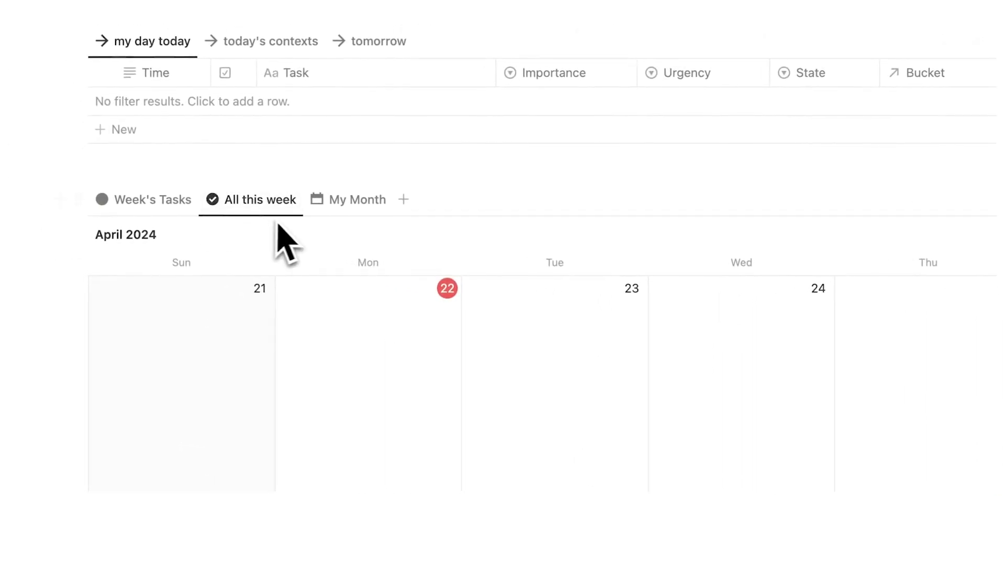
mouse_move(247, 209)
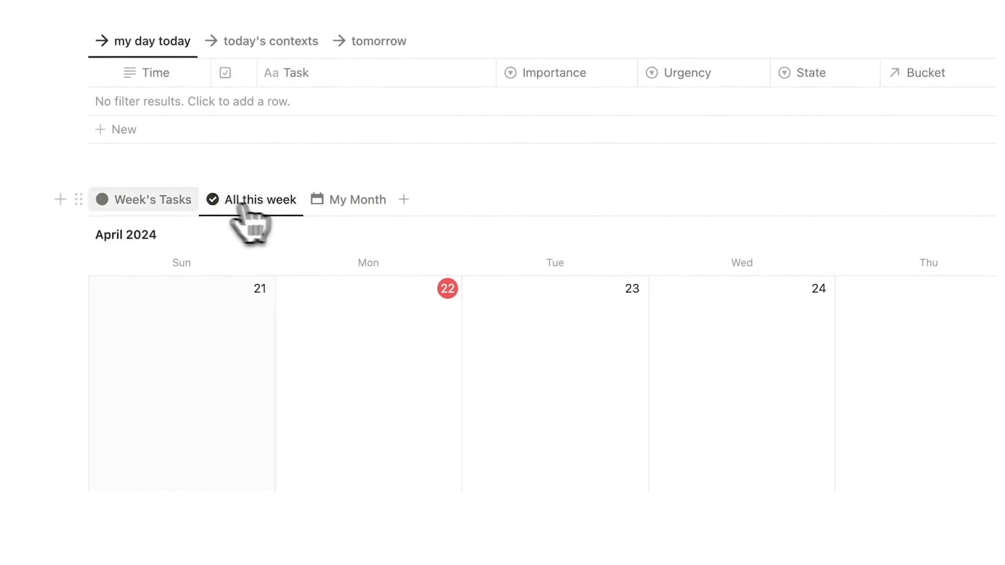
left_click(148, 198)
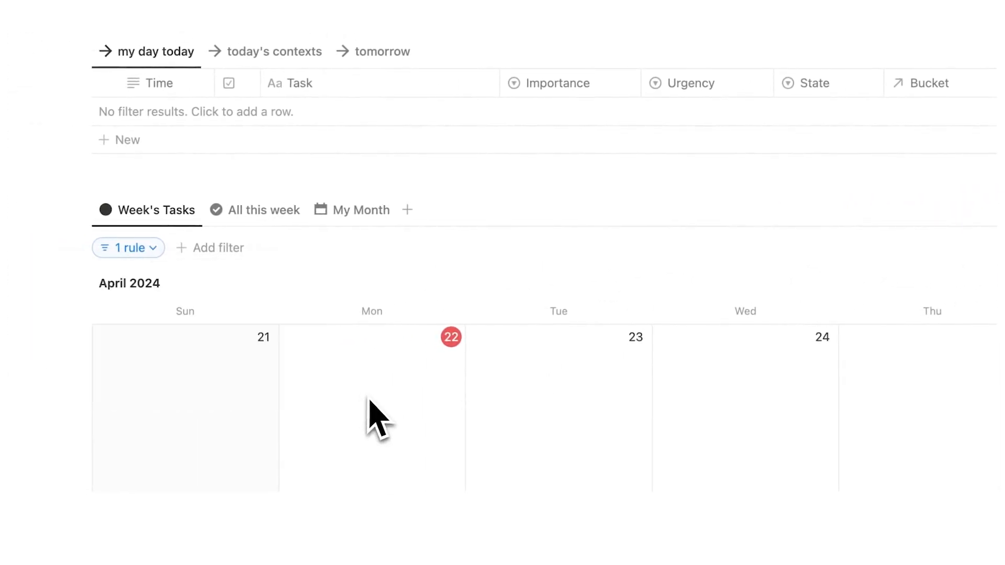
left_click(360, 209)
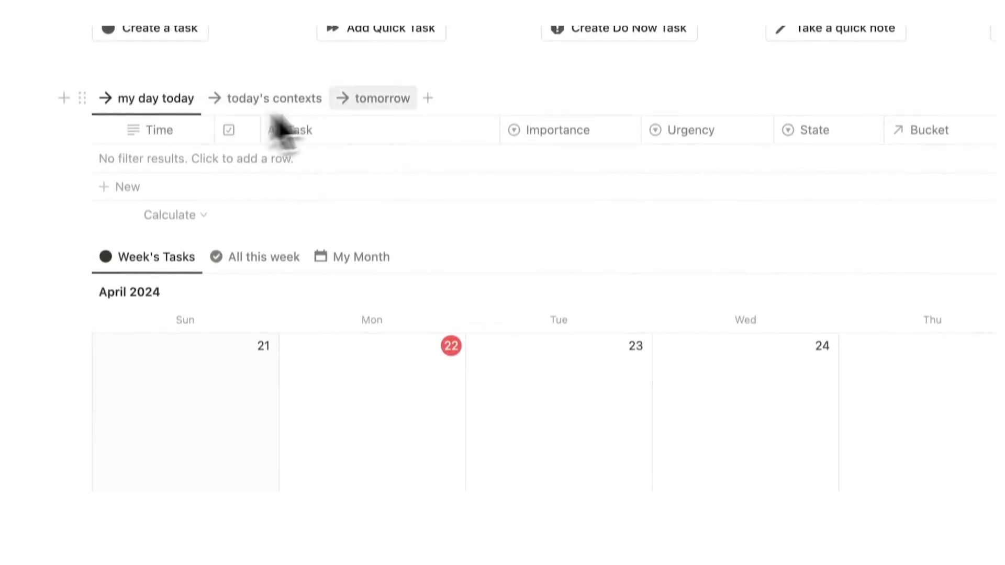
scroll("down", 3)
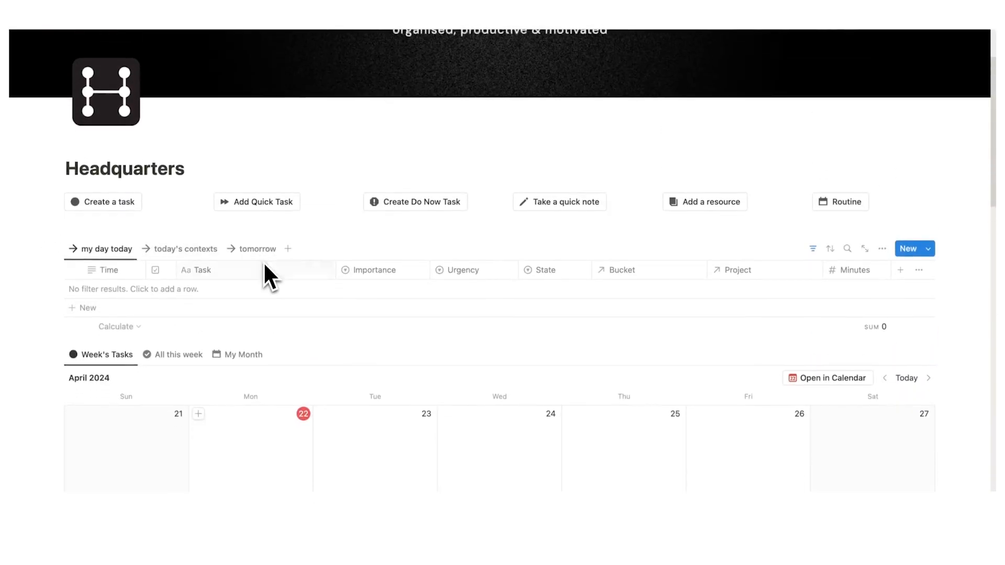
scroll("down", 3)
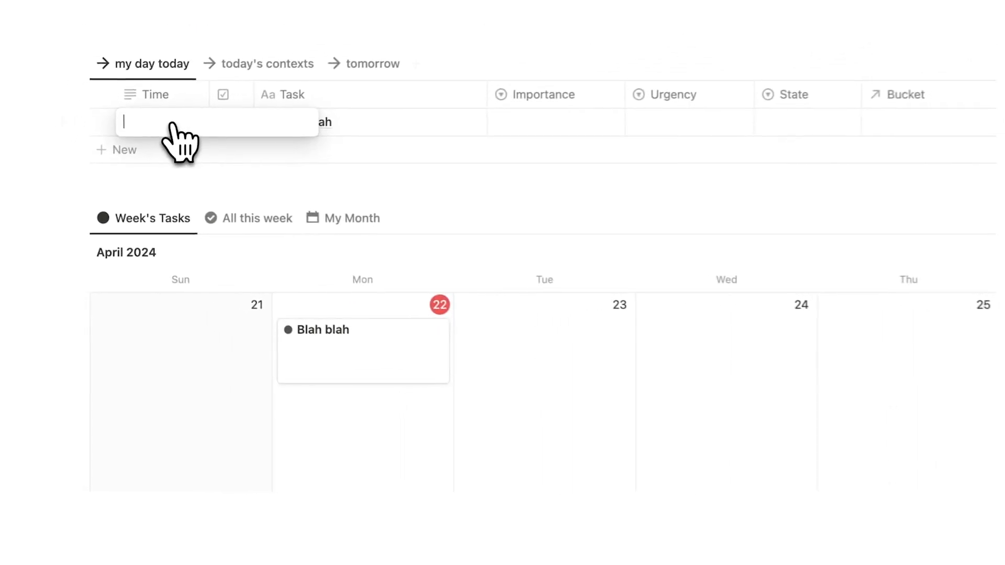
type("8am'")
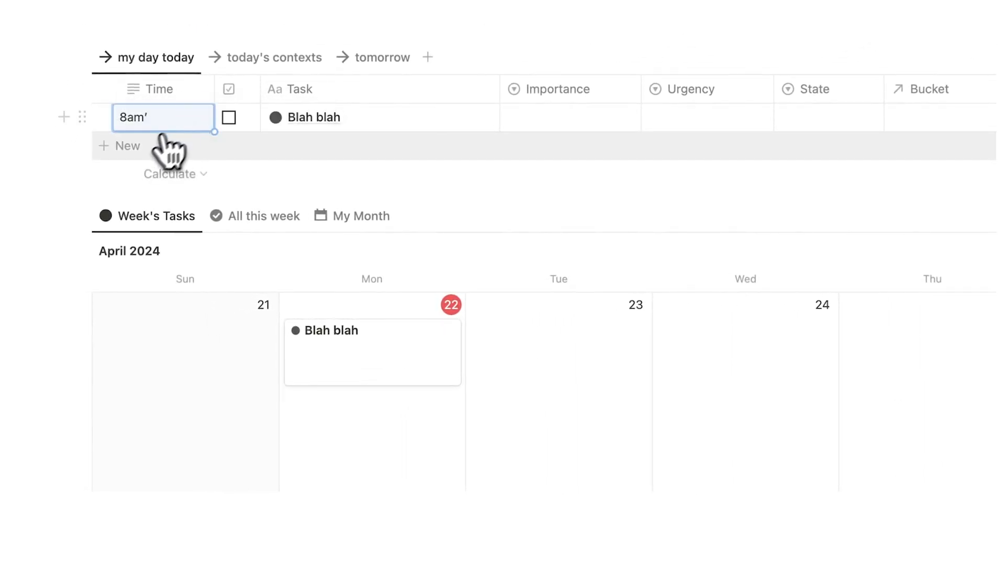
left_click(127, 146)
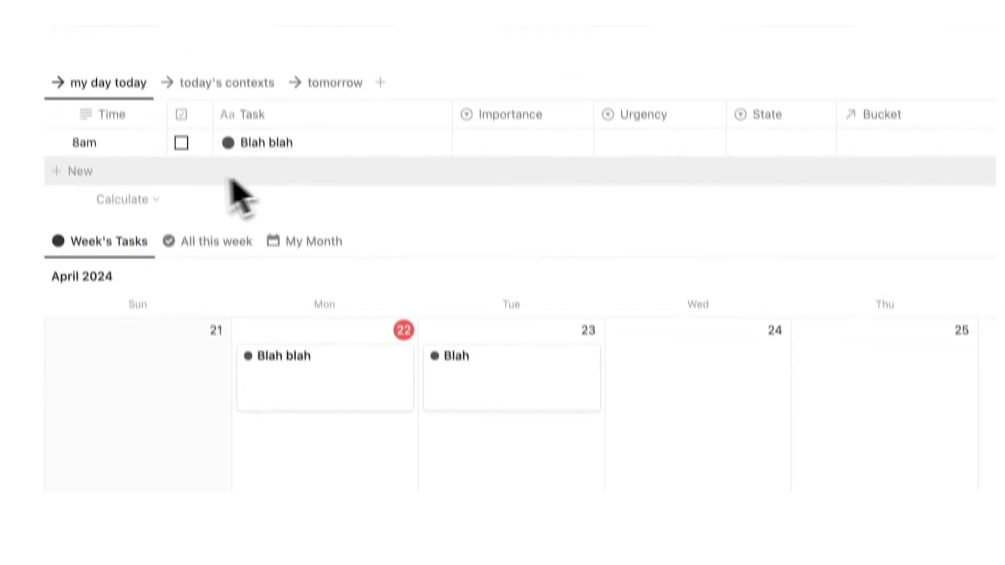
scroll("down", 3)
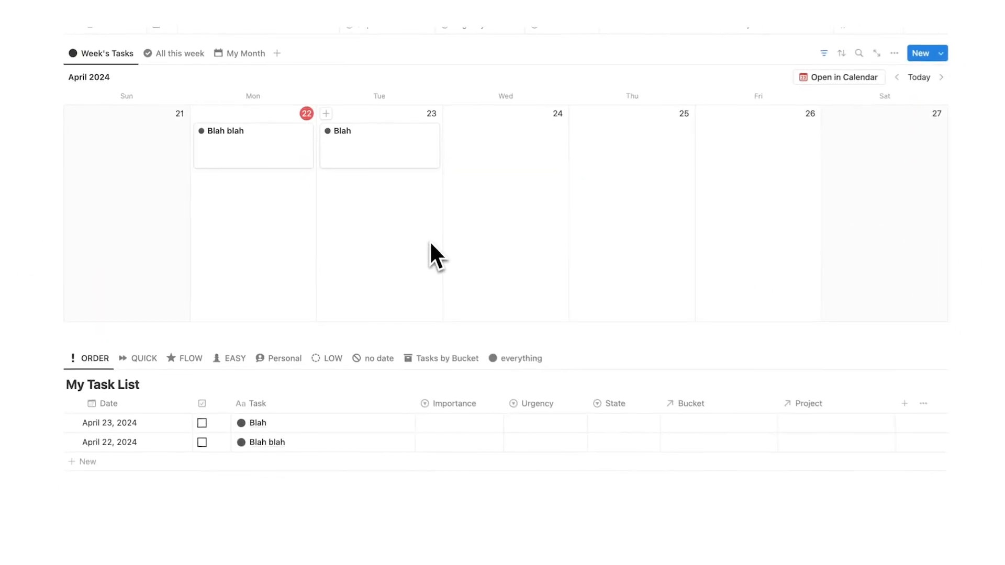
Mark 'Blah blah' as Important and Urgent in My Task List, then view the filters.
scroll("down", 3)
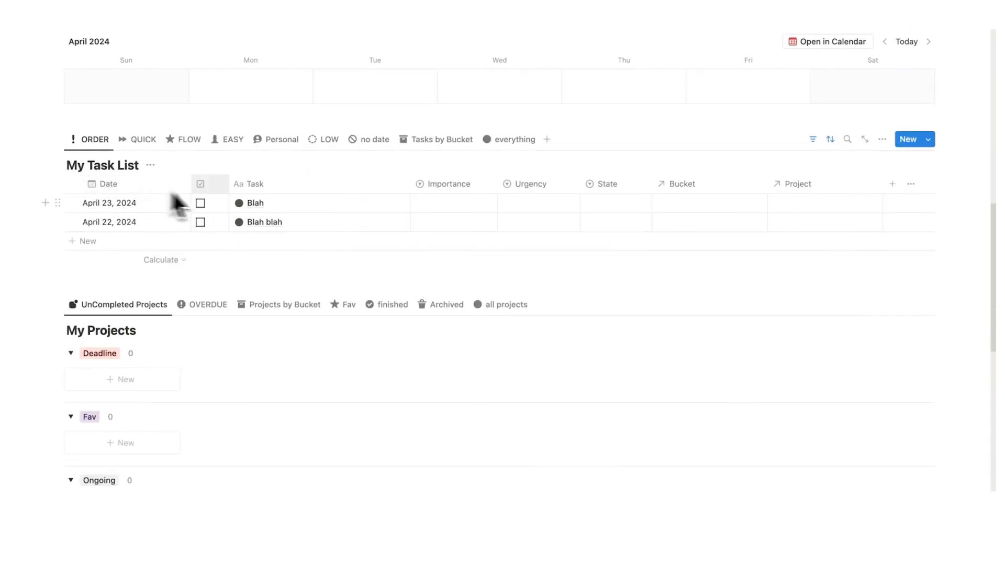
mouse_move(119, 166)
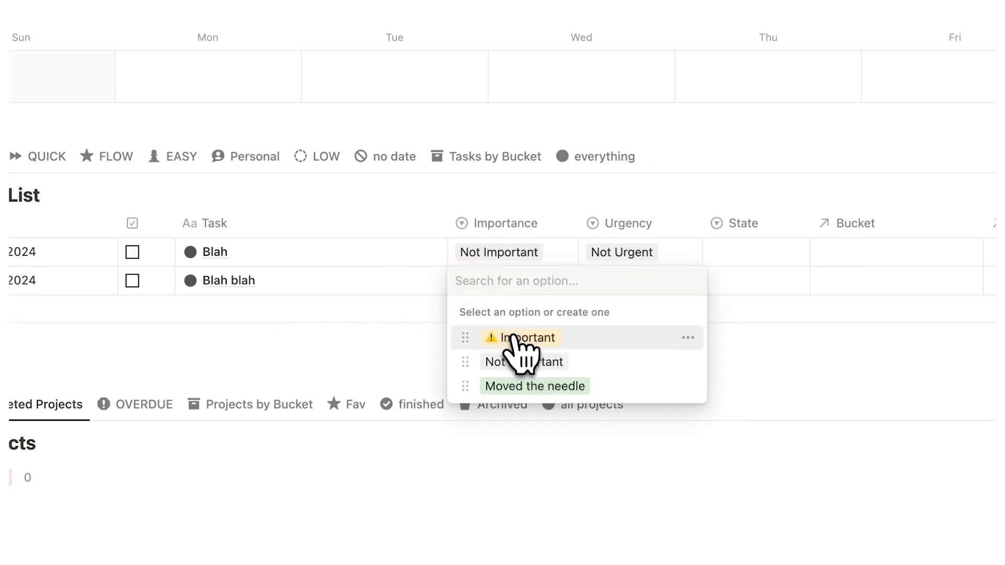
left_click(519, 337)
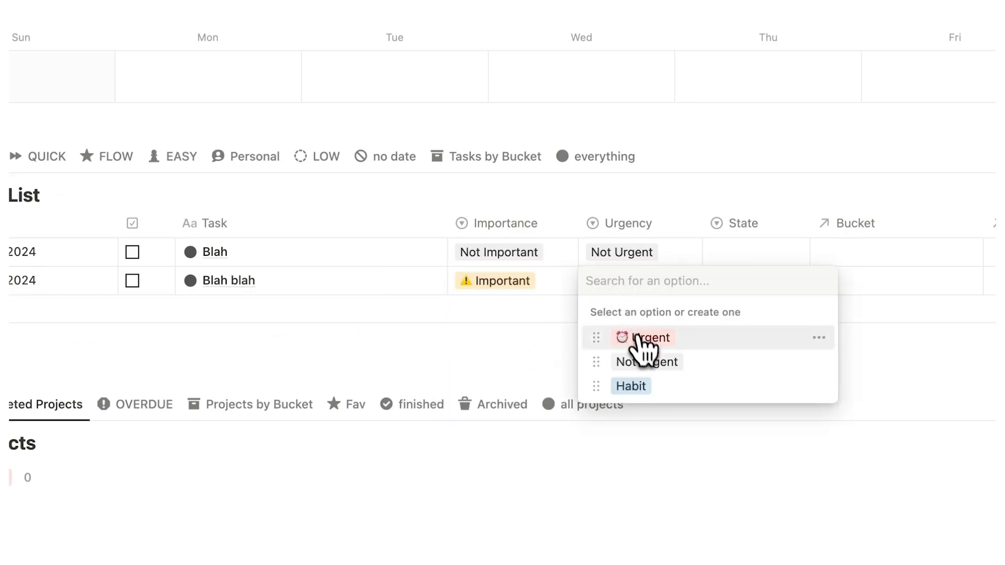
left_click(649, 337)
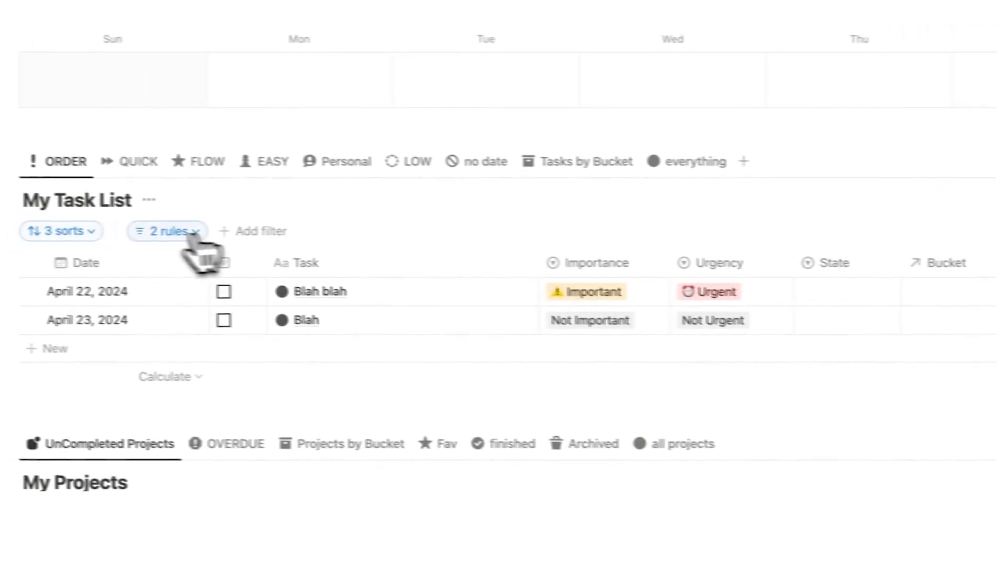
left_click(61, 230)
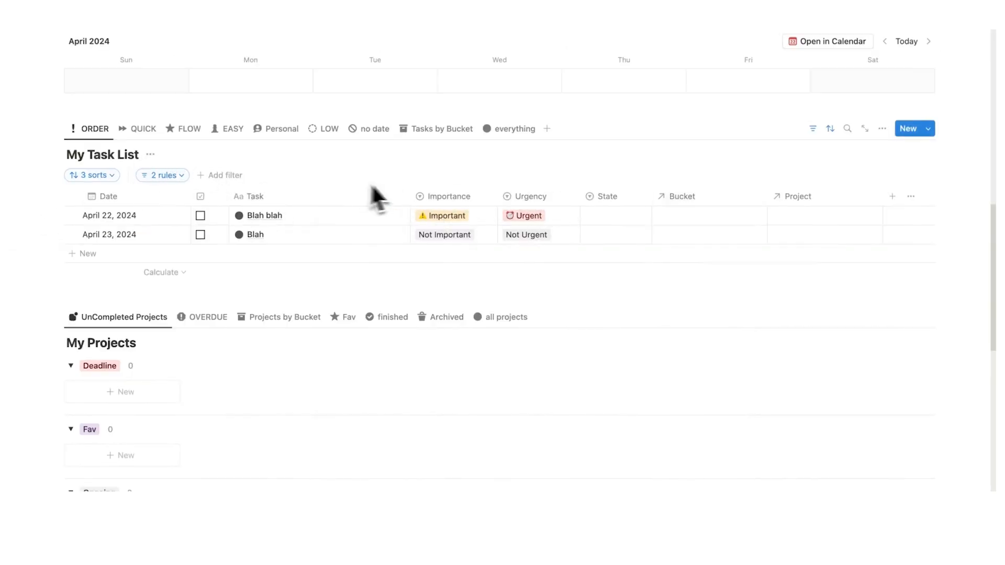
Scroll past My Projects and Workspaces to review the four new Monday tasks.
scroll("down", 3)
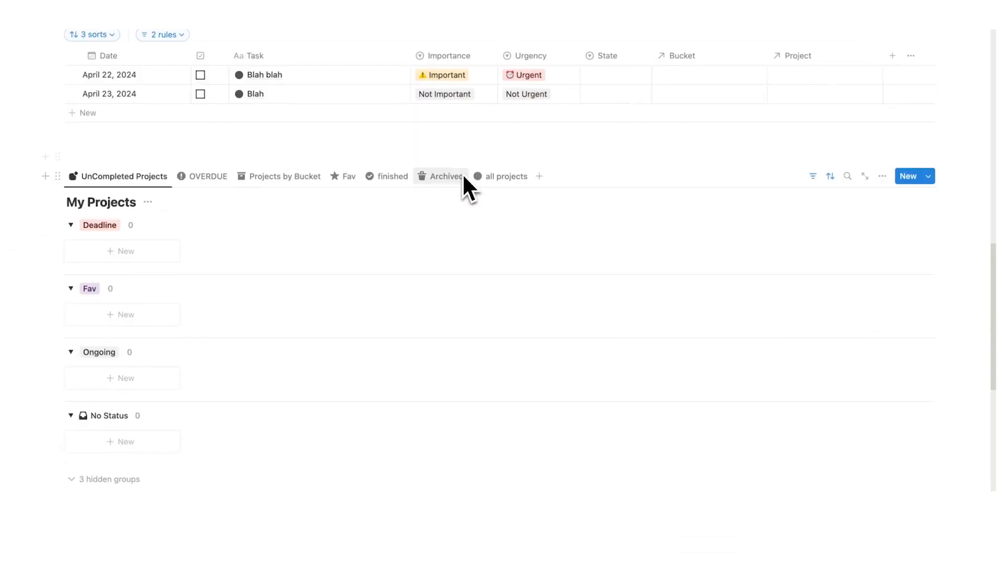
scroll("down", 3)
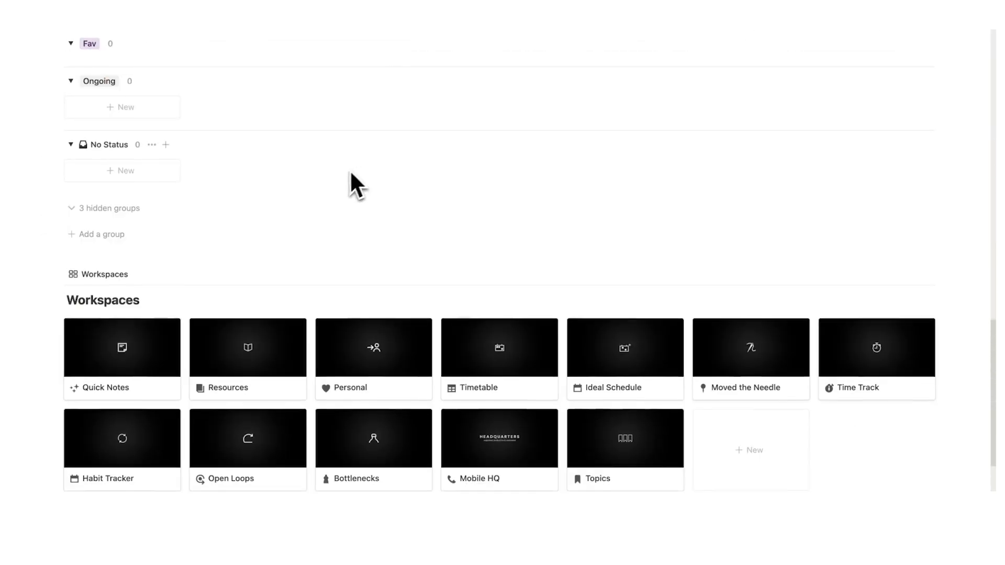
scroll("down", 3)
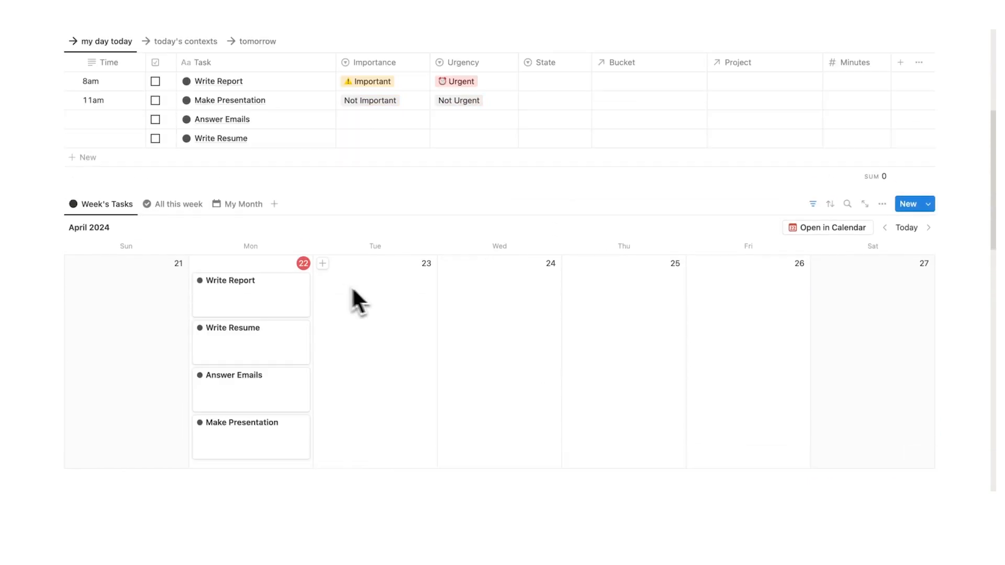
mouse_move(375, 310)
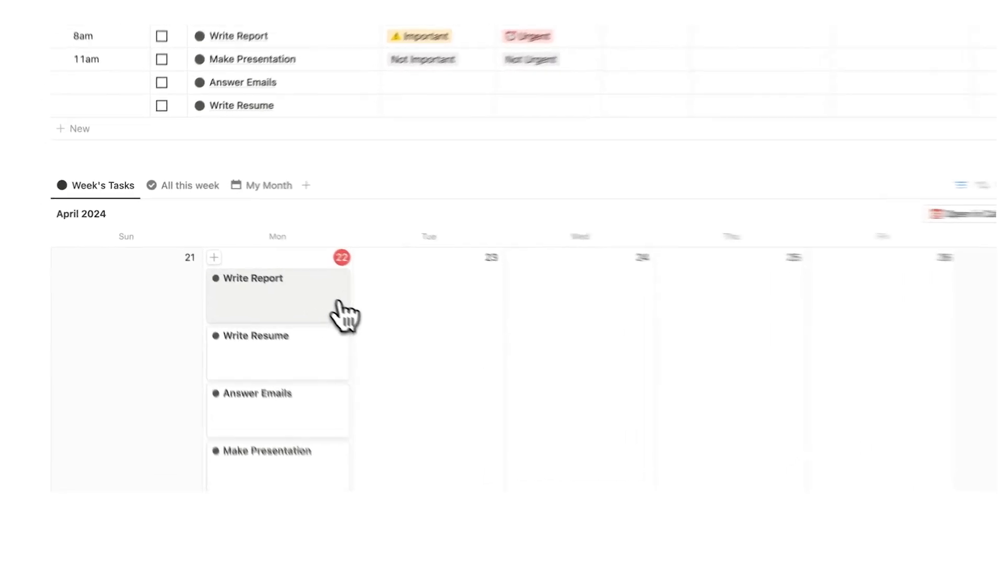
Open Write Report from the calendar and set its State to Flow.
left_click(268, 293)
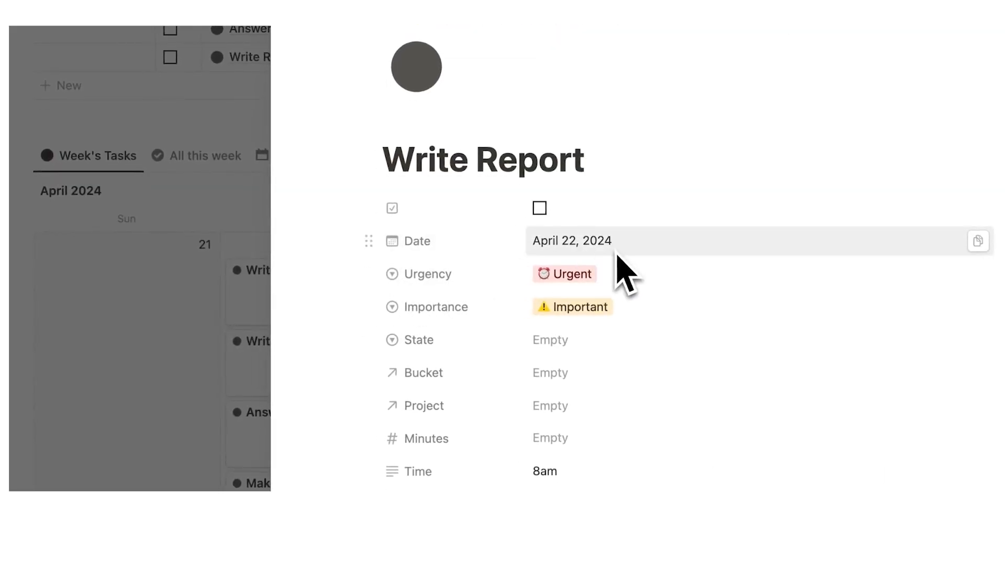
mouse_move(596, 314)
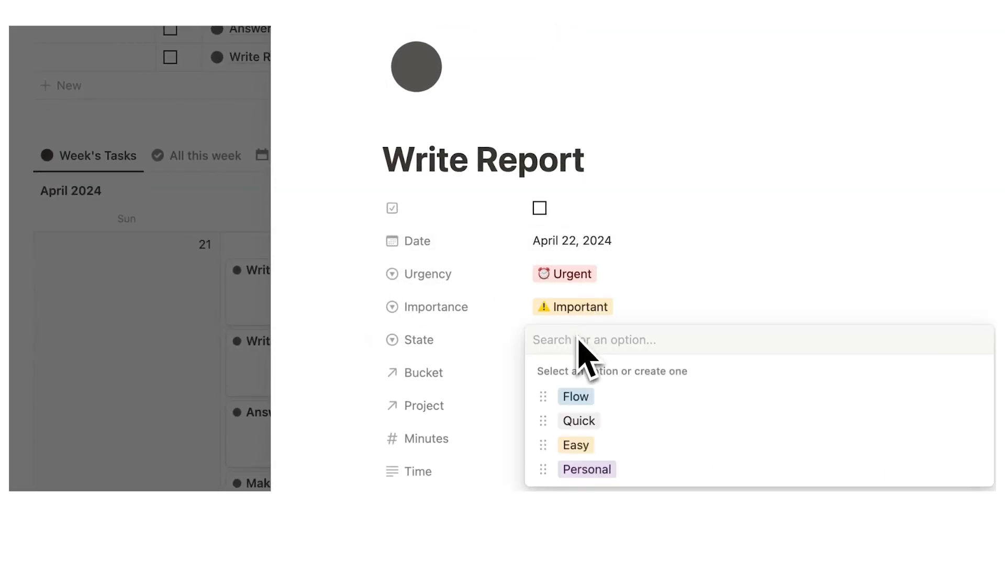
left_click(576, 397)
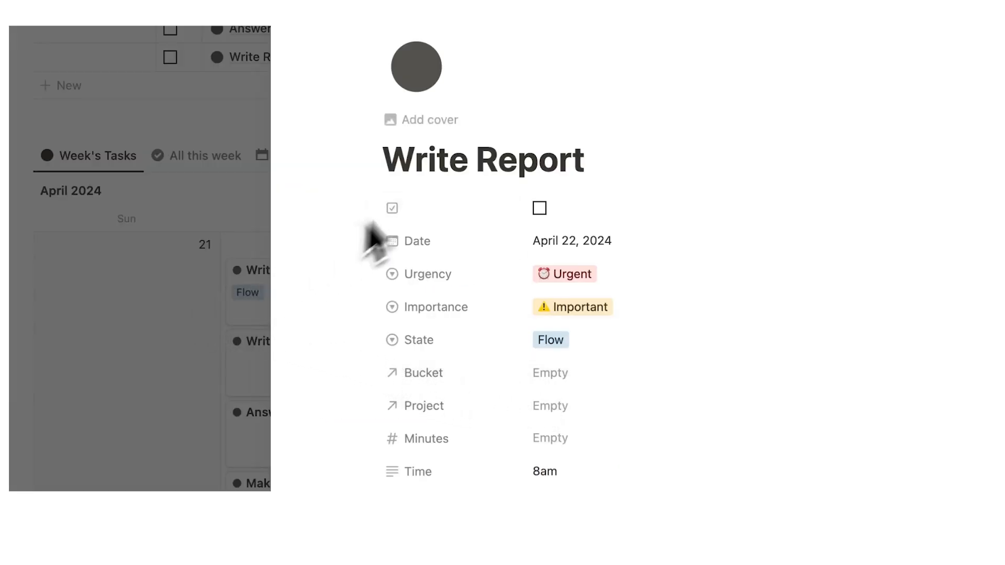
left_click(551, 339)
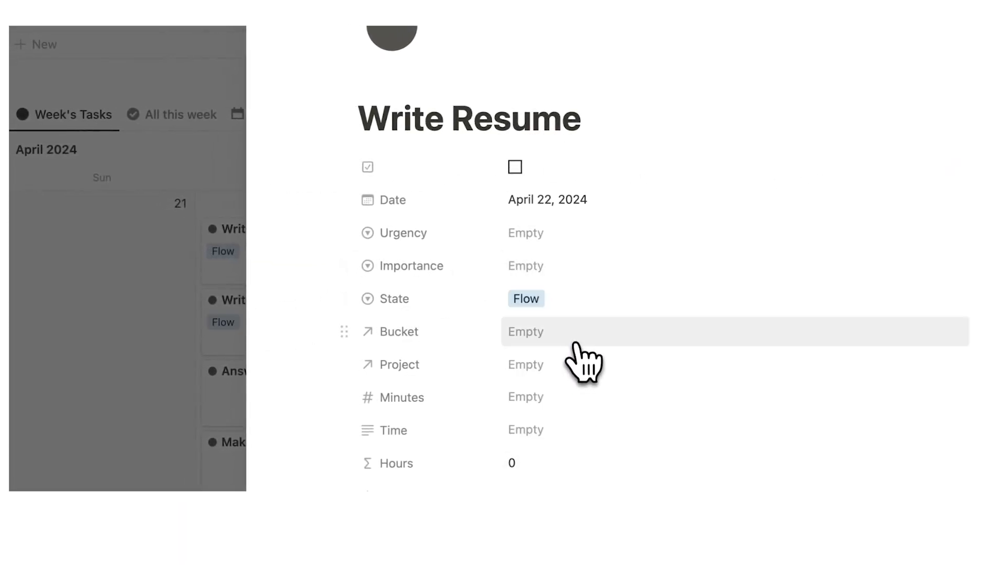
Mark Write Resume Urgent, set Answer Emails to Easy and Make Presentation to Flow.
left_click(546, 232)
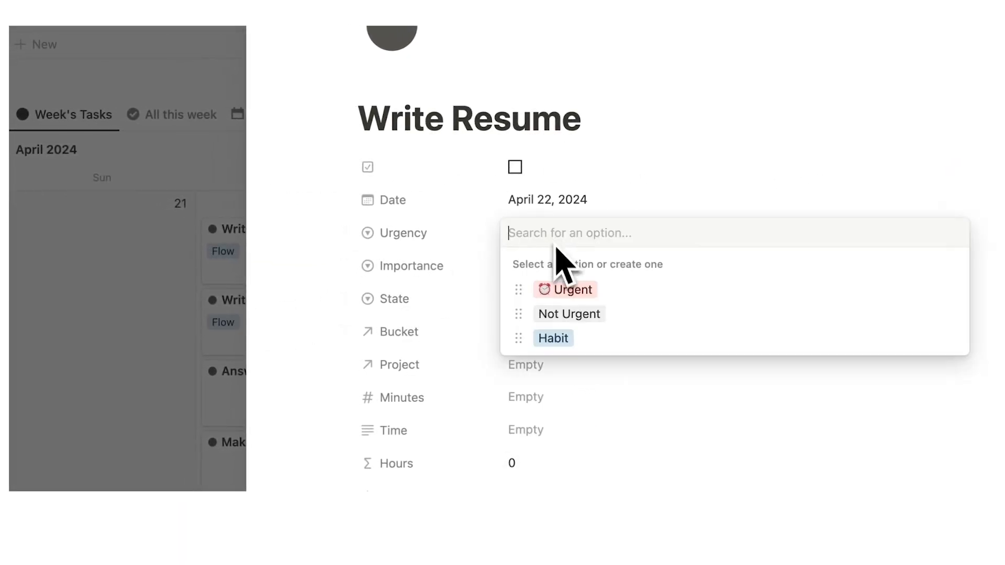
left_click(565, 288)
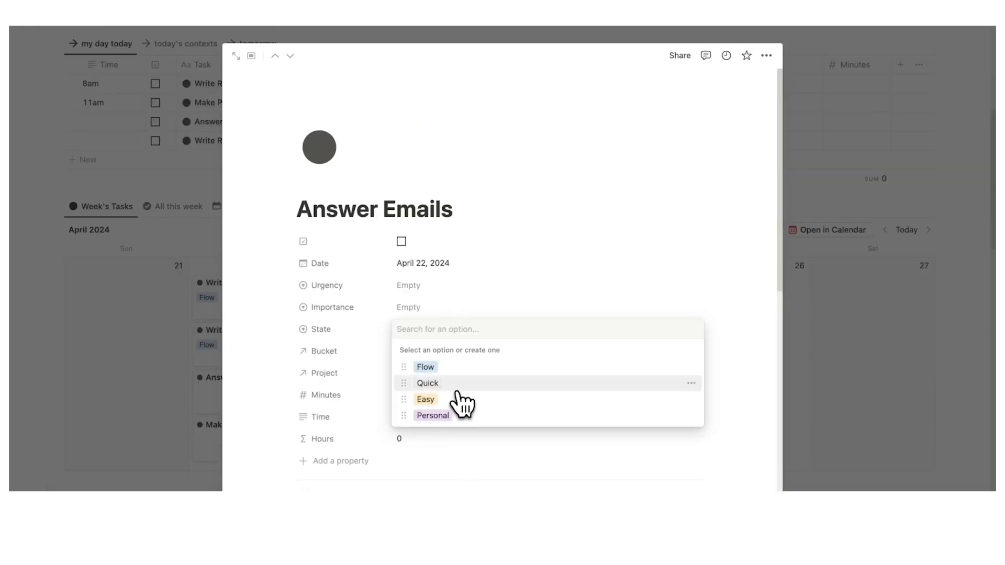
mouse_move(448, 406)
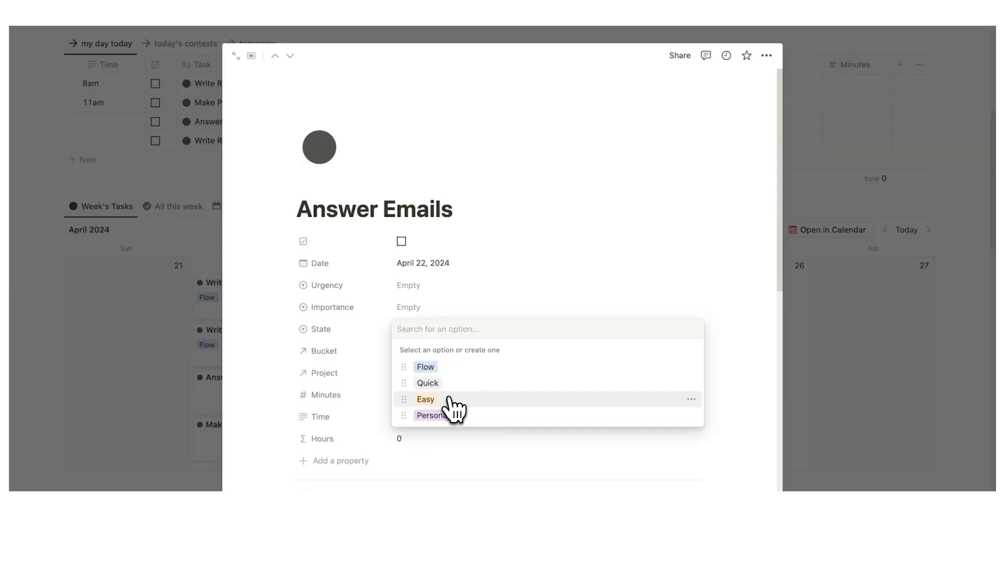
left_click(425, 399)
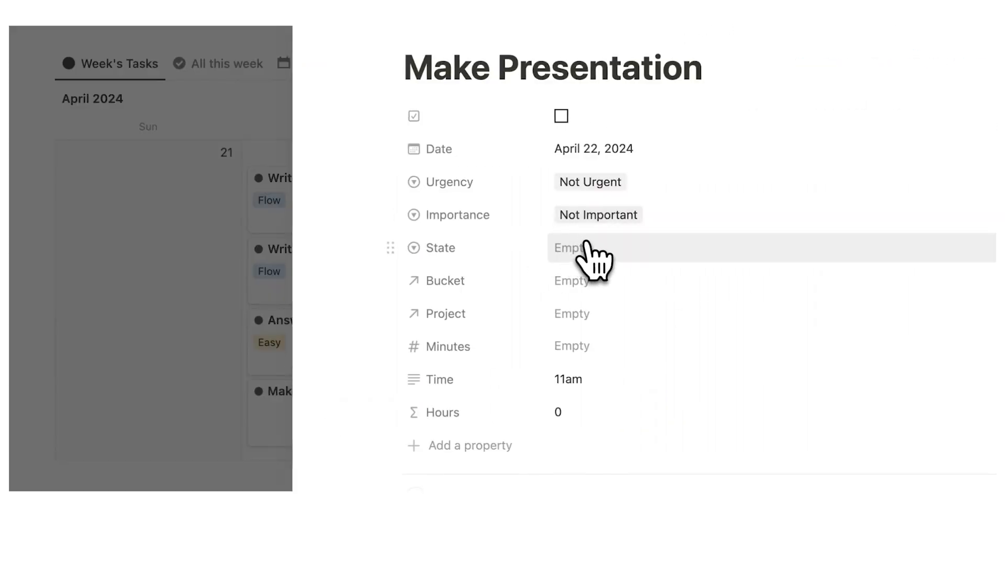
left_click(569, 248)
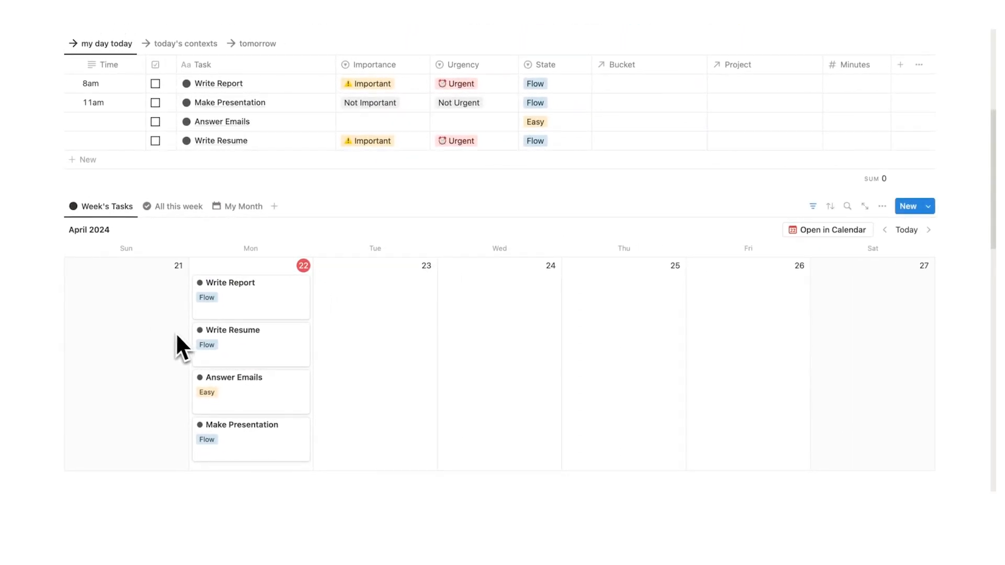
mouse_move(389, 362)
type("2pm")
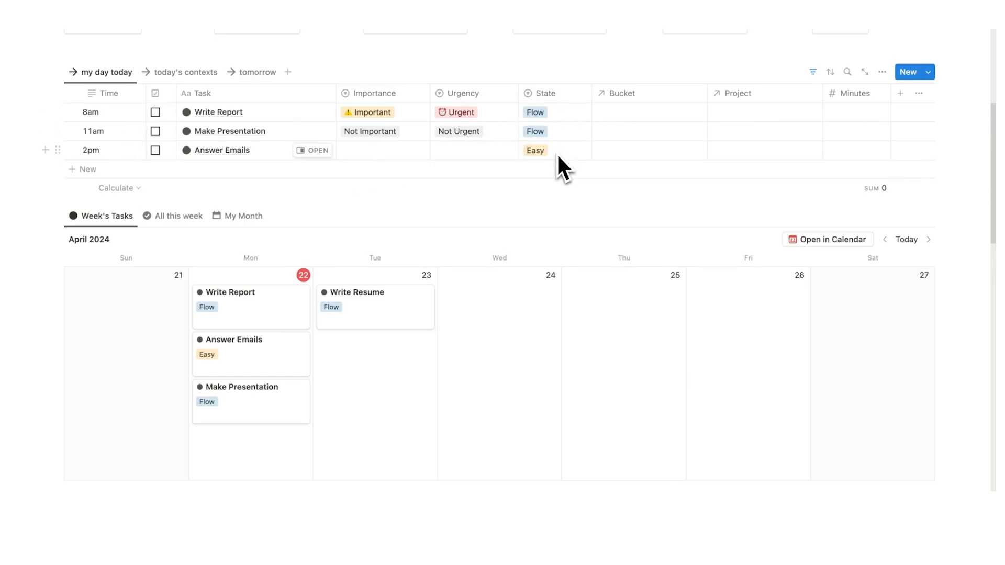
scroll("up", 3)
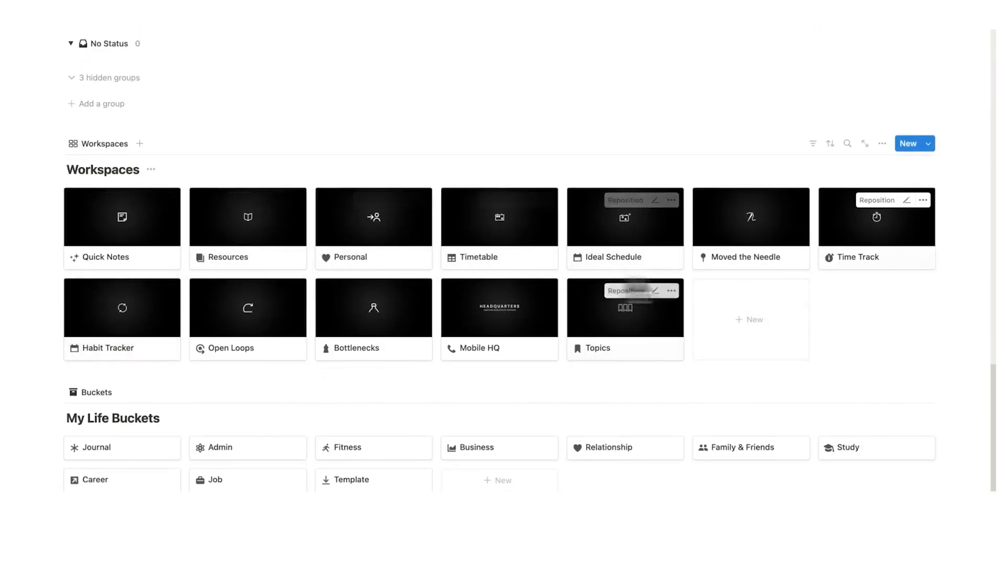
mouse_move(843, 240)
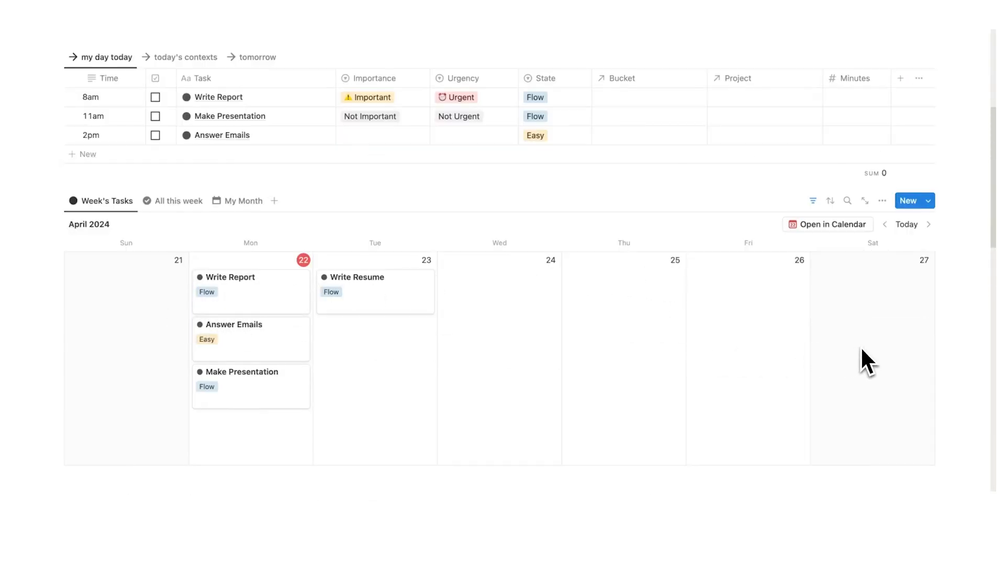
mouse_move(111, 113)
type("3pm")
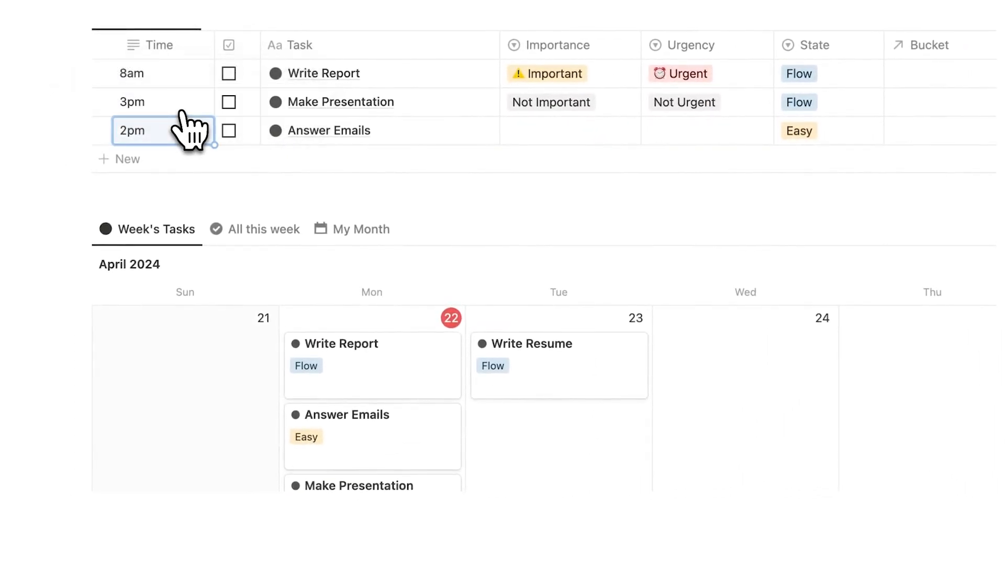
mouse_move(191, 136)
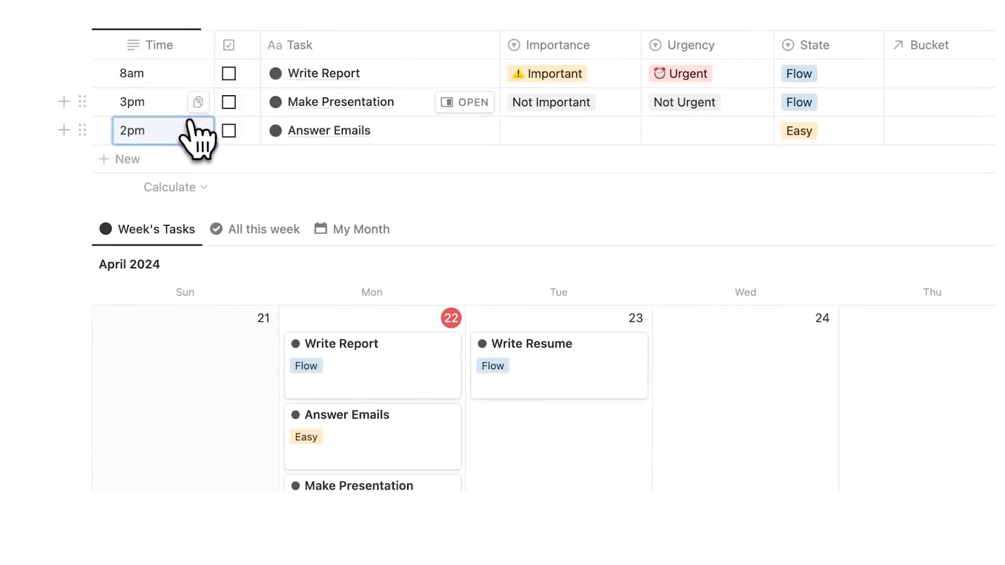
type("11am")
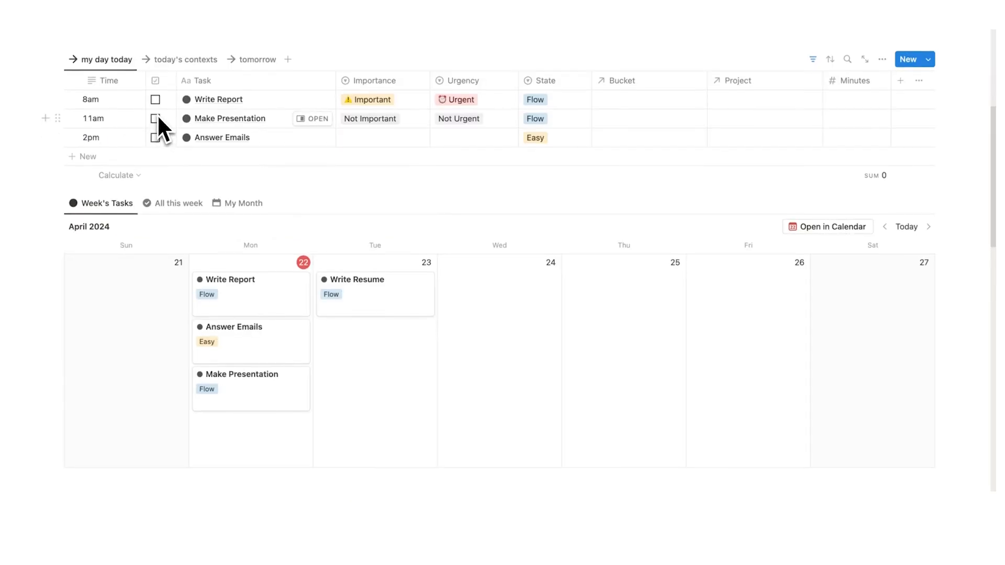
mouse_move(114, 136)
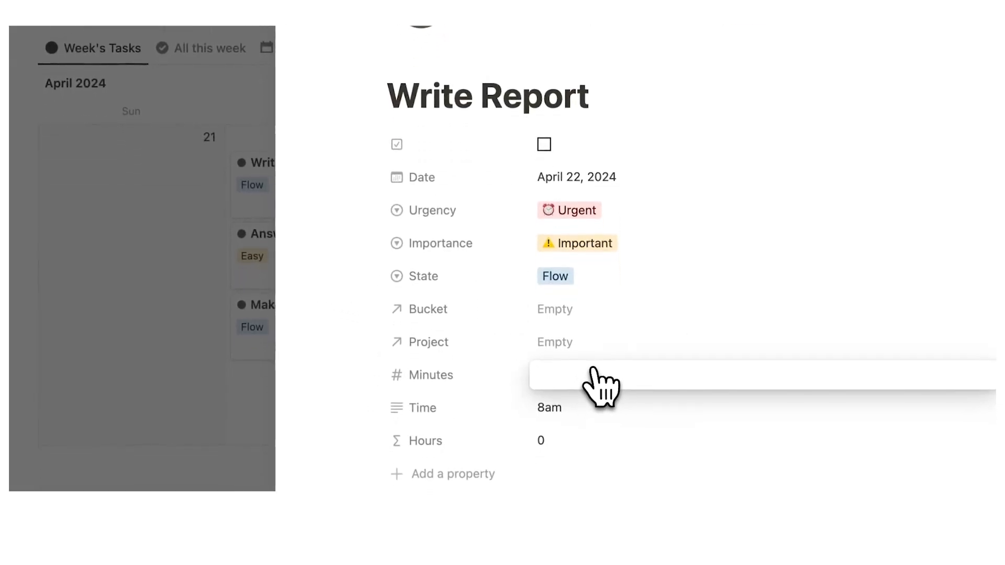
Log 180 minutes for Write Report and link it to a new 'Blah Report' project.
type("180")
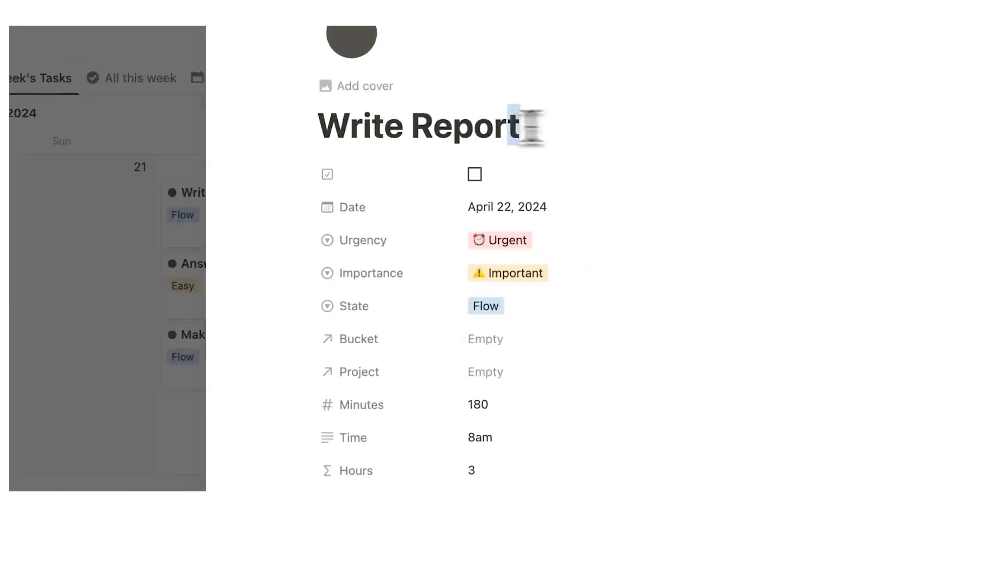
mouse_move(513, 346)
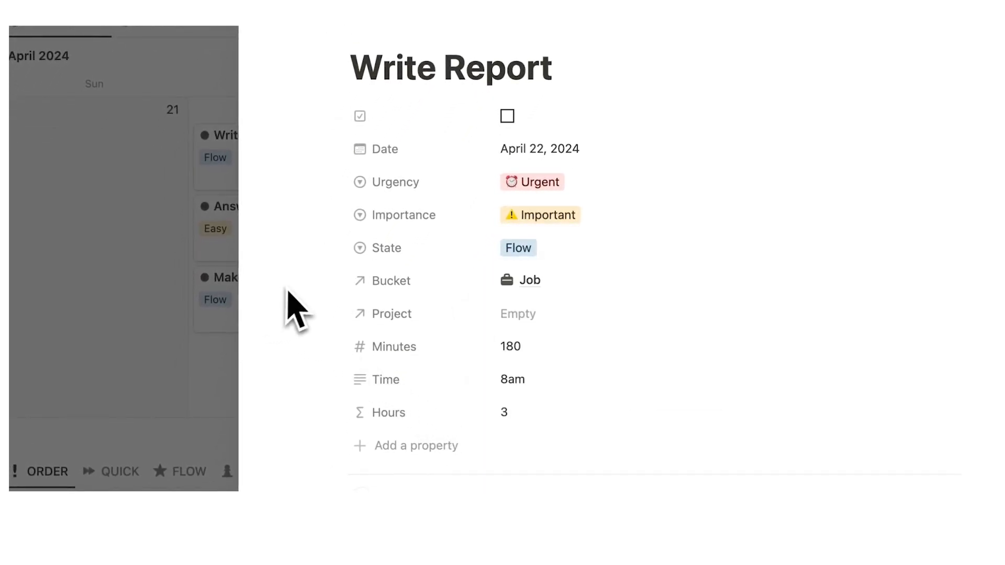
left_click(517, 314)
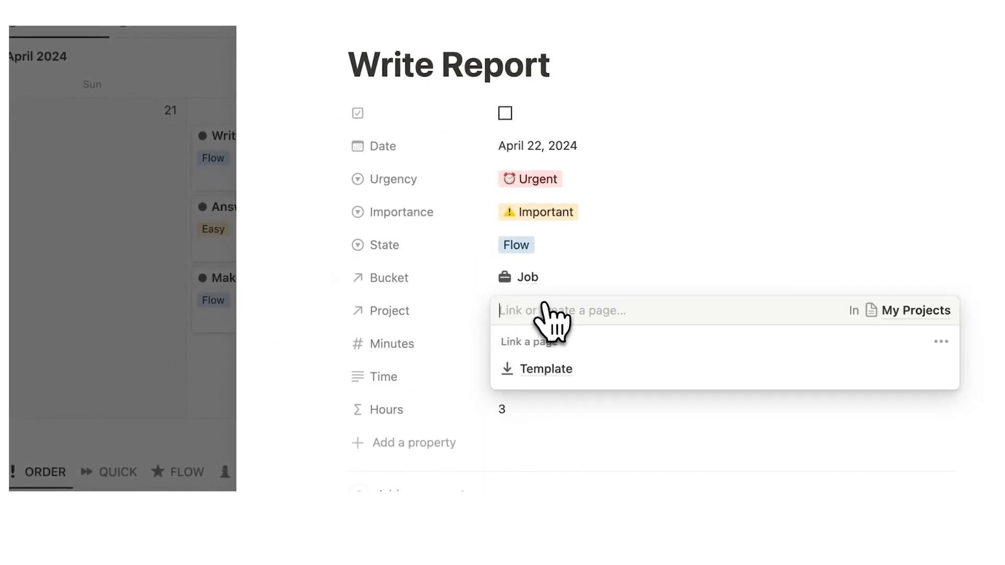
type("Blah Report")
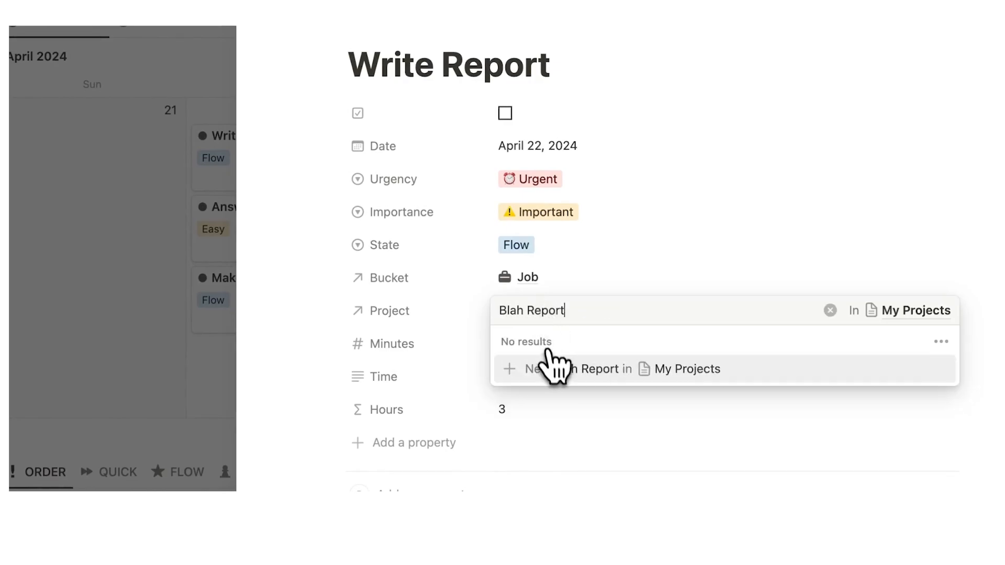
left_click(574, 369)
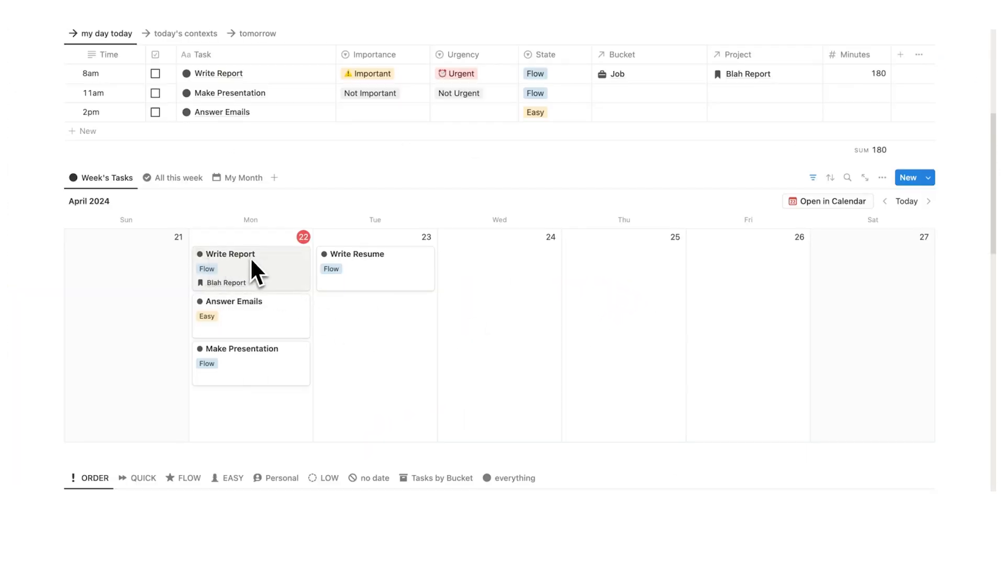
File Answer Emails under the Admin bucket and log 30 minutes for it.
left_click(234, 302)
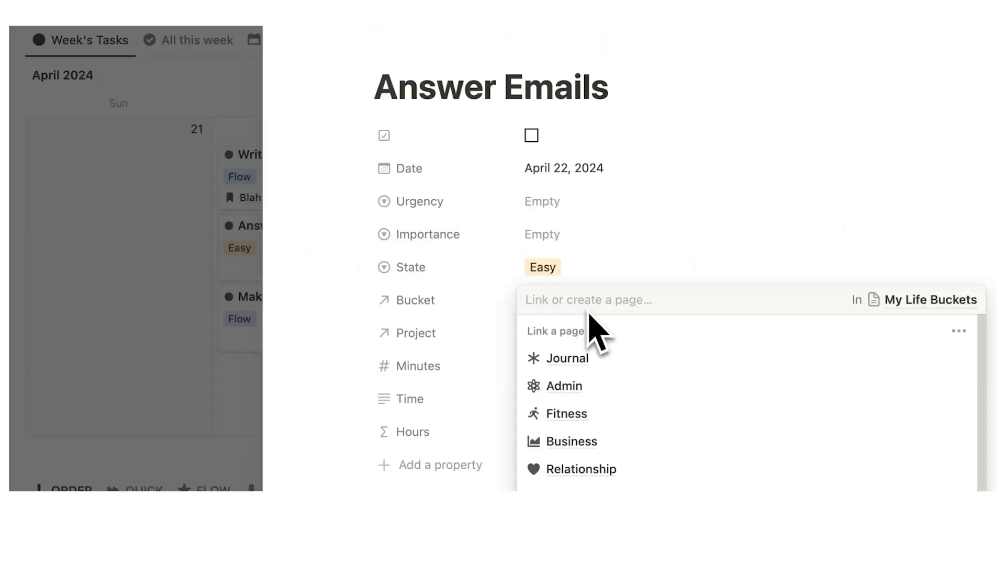
left_click(563, 387)
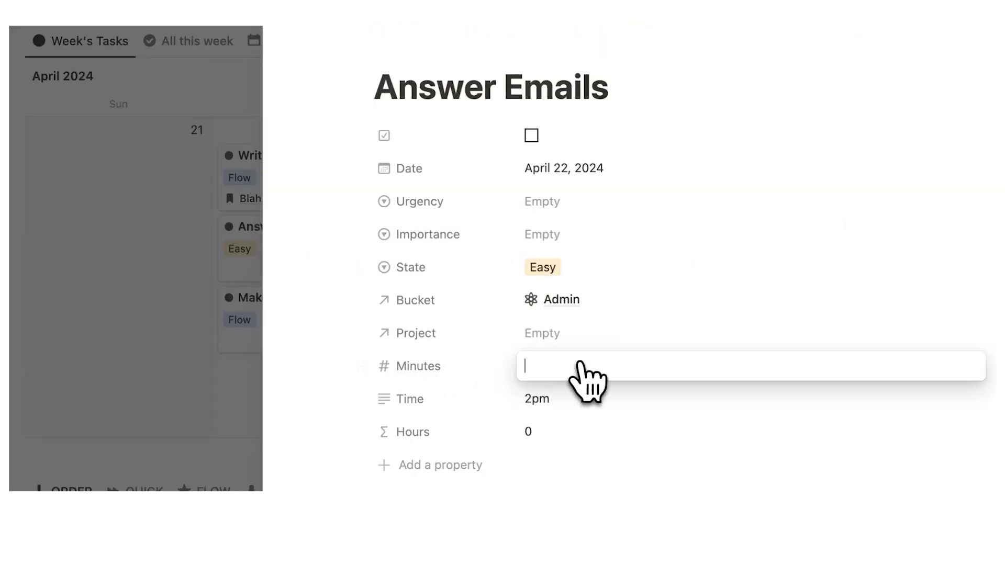
type("30")
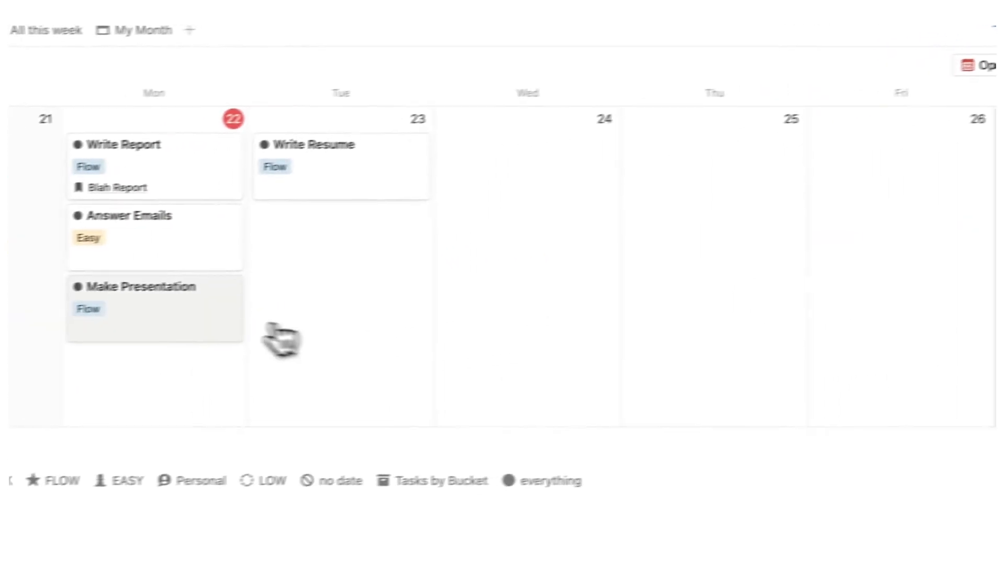
Put Make Presentation in the Business bucket under a new 'Client 1' project with 120 minutes.
left_click(140, 286)
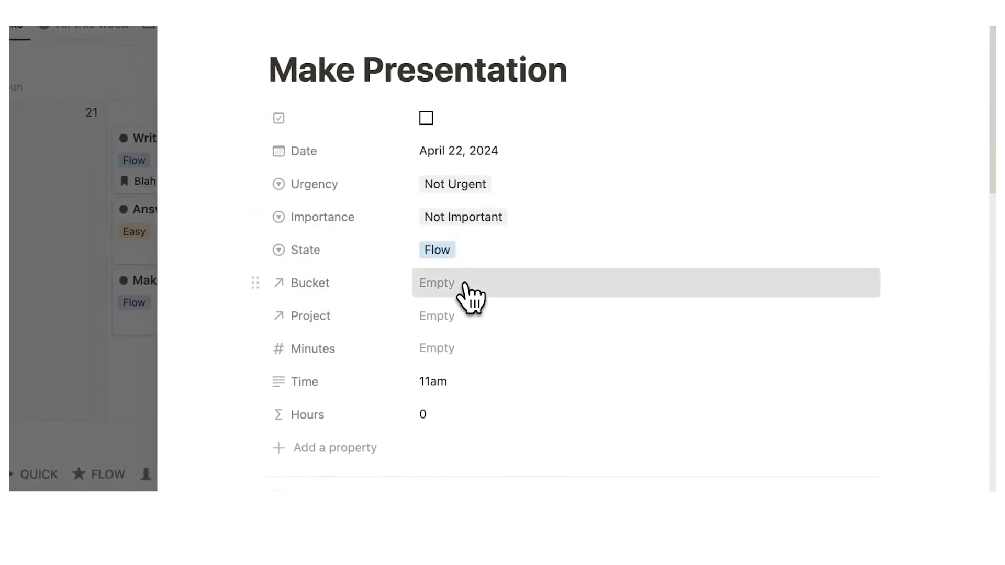
left_click(437, 282)
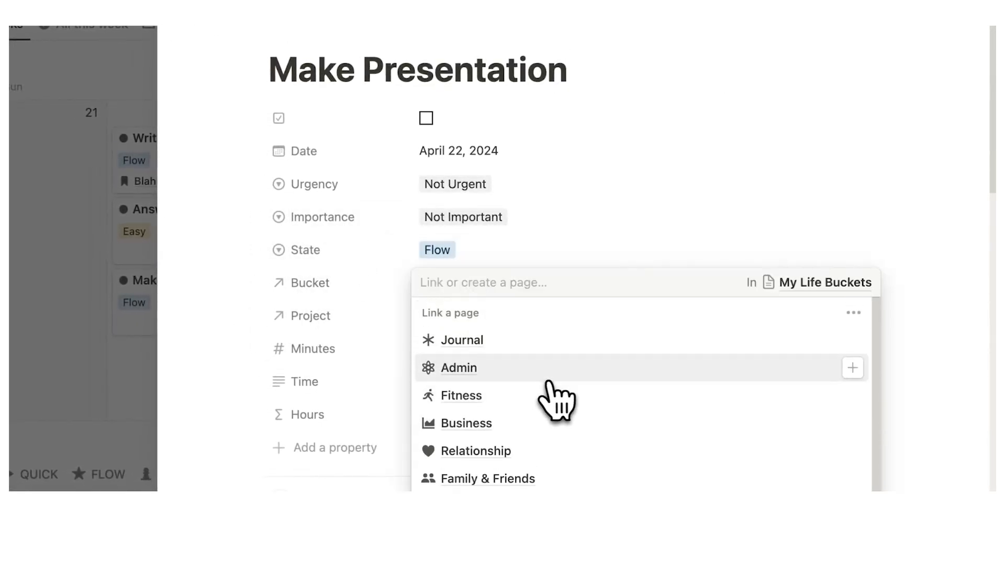
left_click(466, 423)
type("Client 1")
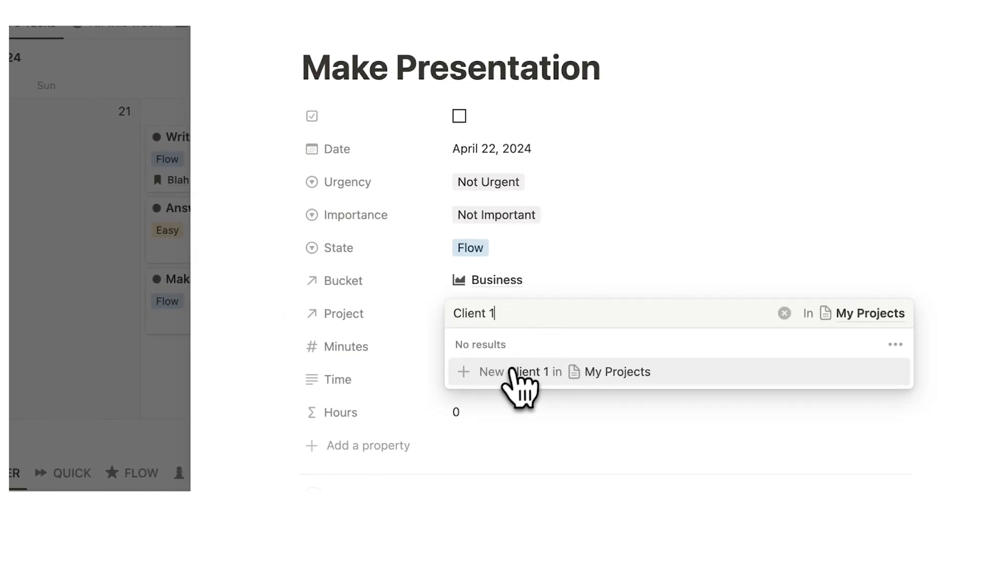
left_click(511, 373)
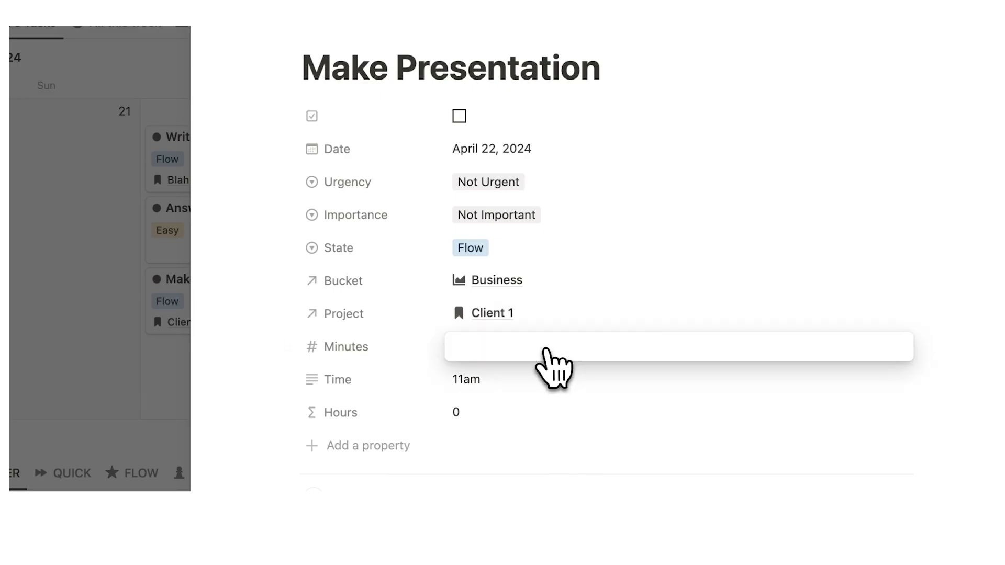
type("120")
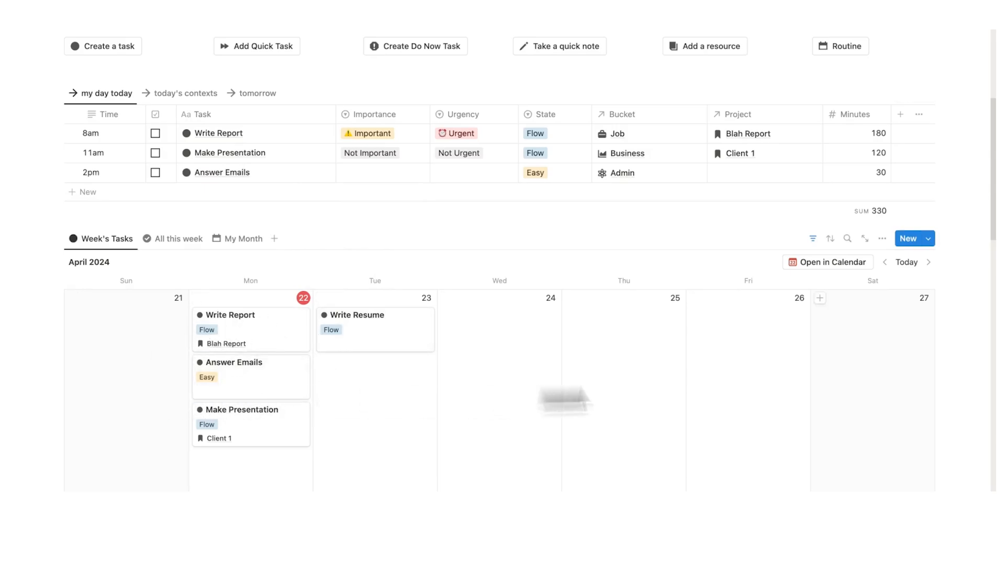
mouse_move(264, 383)
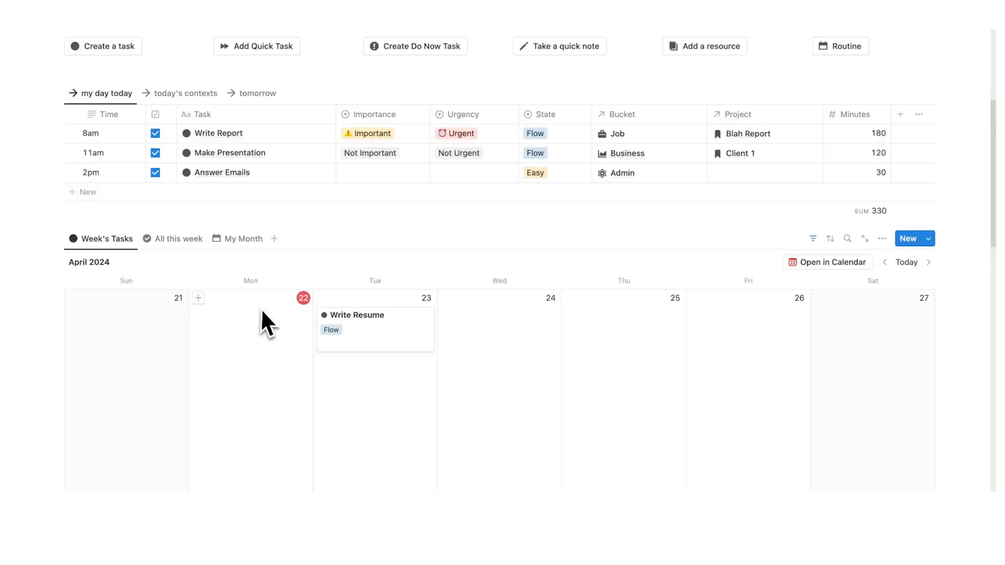
mouse_move(261, 442)
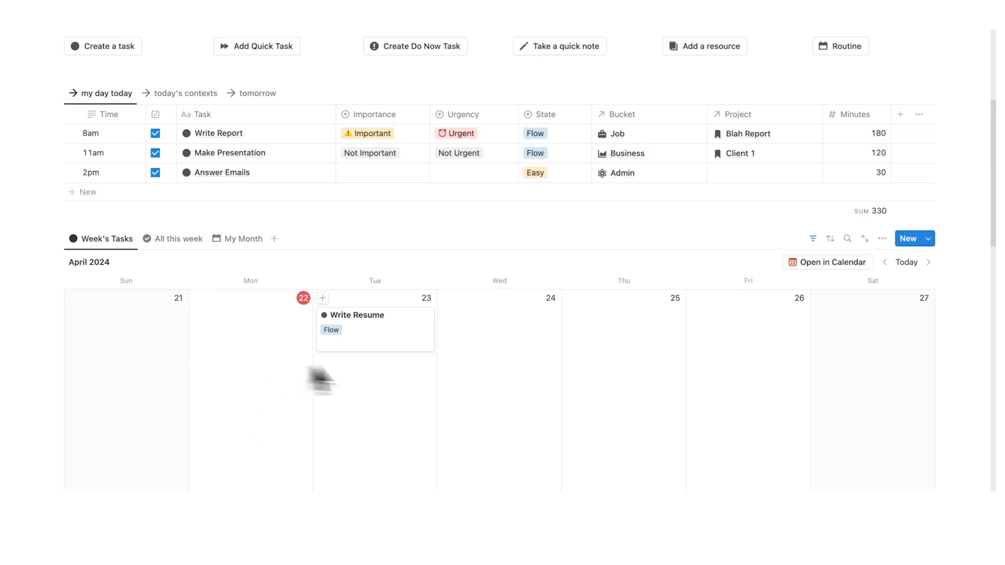
Tick off Write Report, Make Presentation and Answer Emails in today's table.
left_click(178, 238)
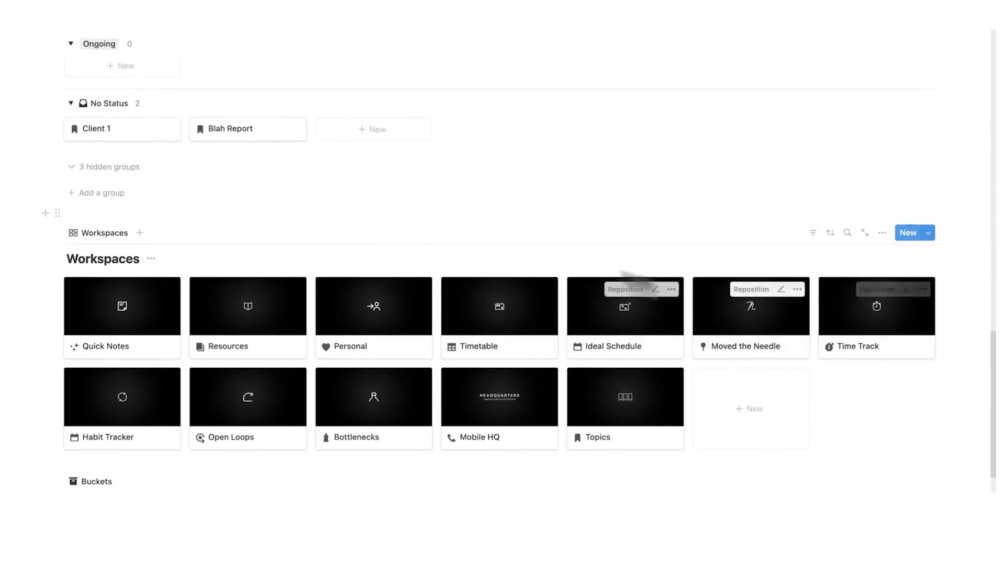
Open the Blah Report project and scroll to its completed tasks listing Write Report.
left_click(228, 129)
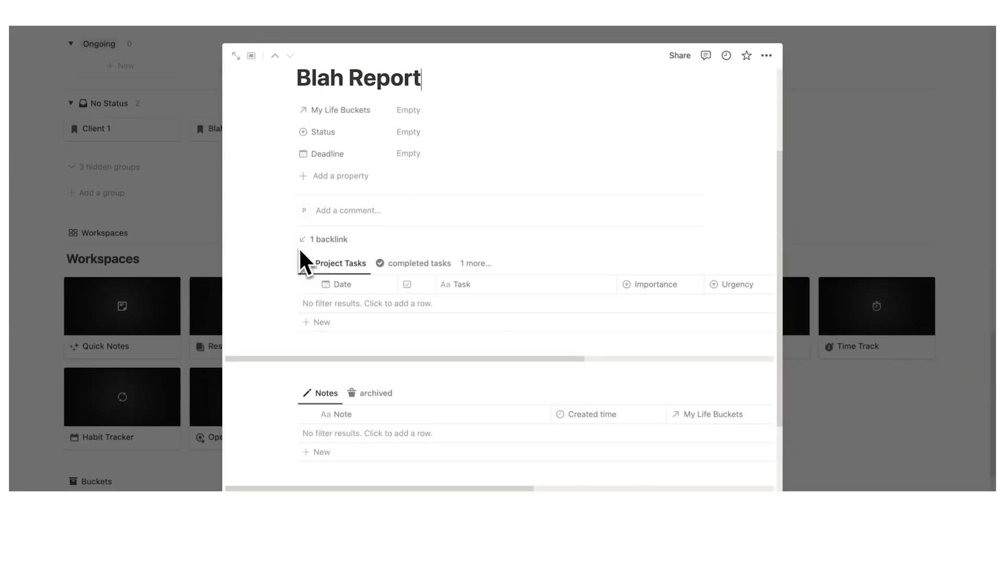
scroll("down", 3)
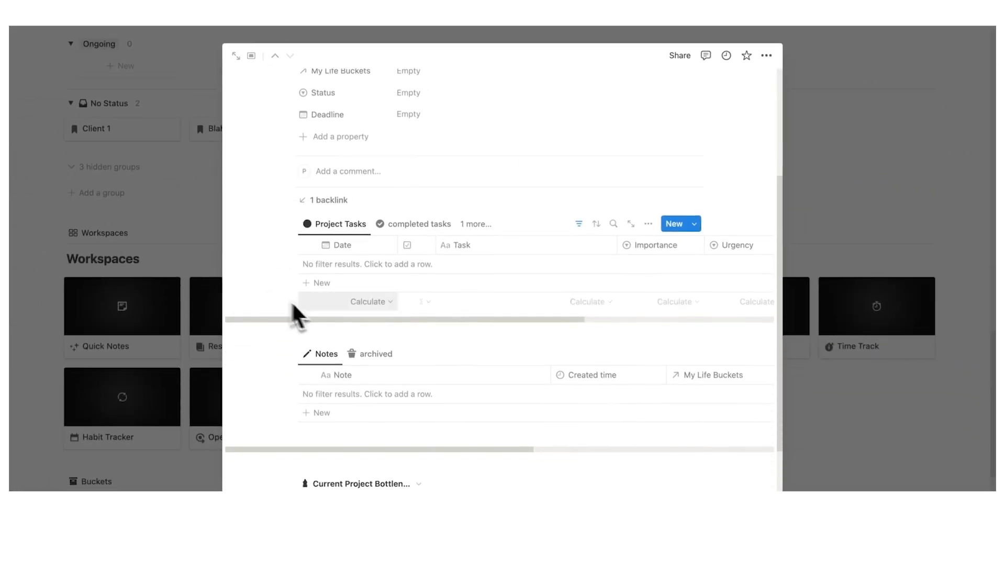
scroll("down", 3)
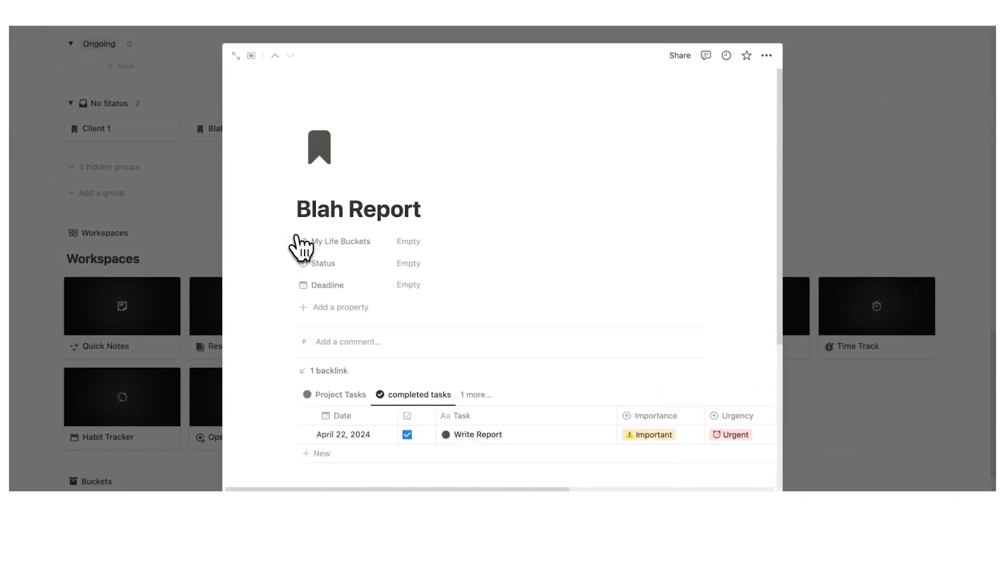
mouse_move(312, 242)
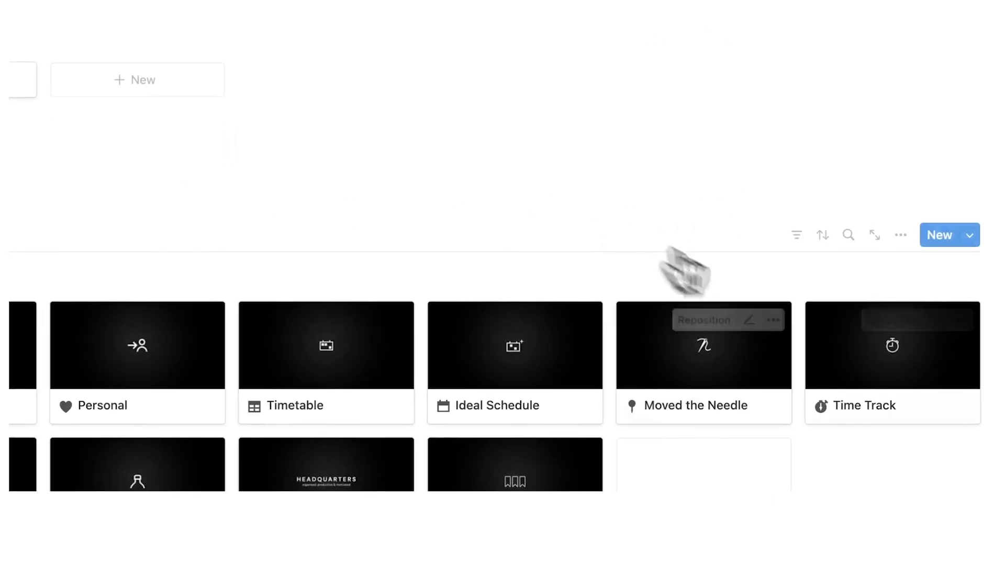
Expand the Time Track workspace card into a full page showing Time on Buckets.
left_click(892, 345)
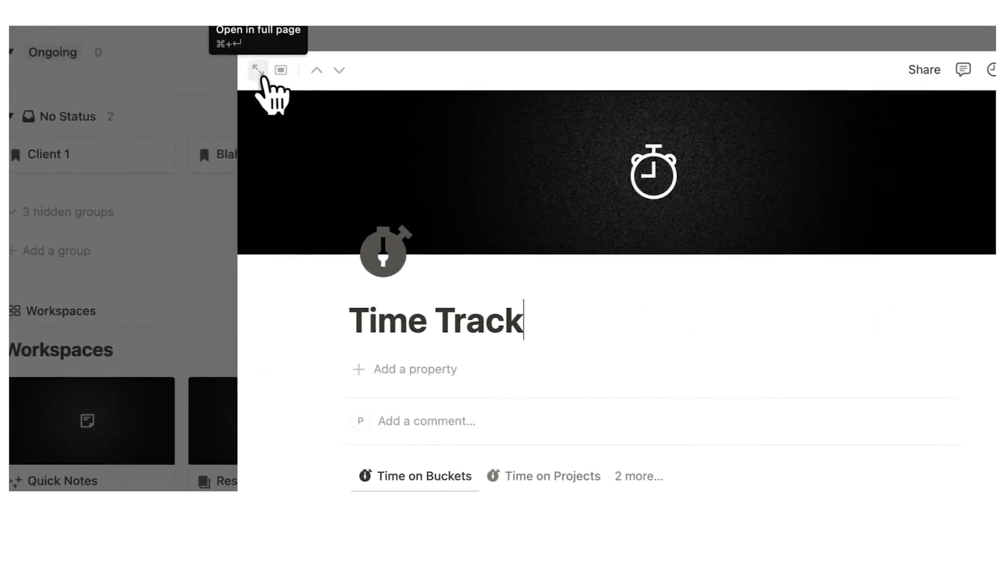
left_click(258, 69)
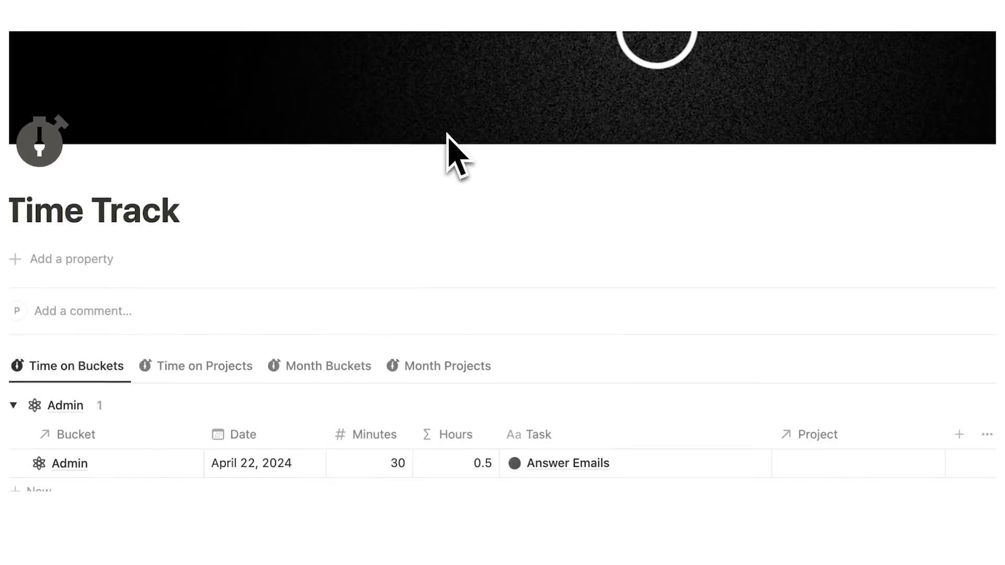
scroll("down", 3)
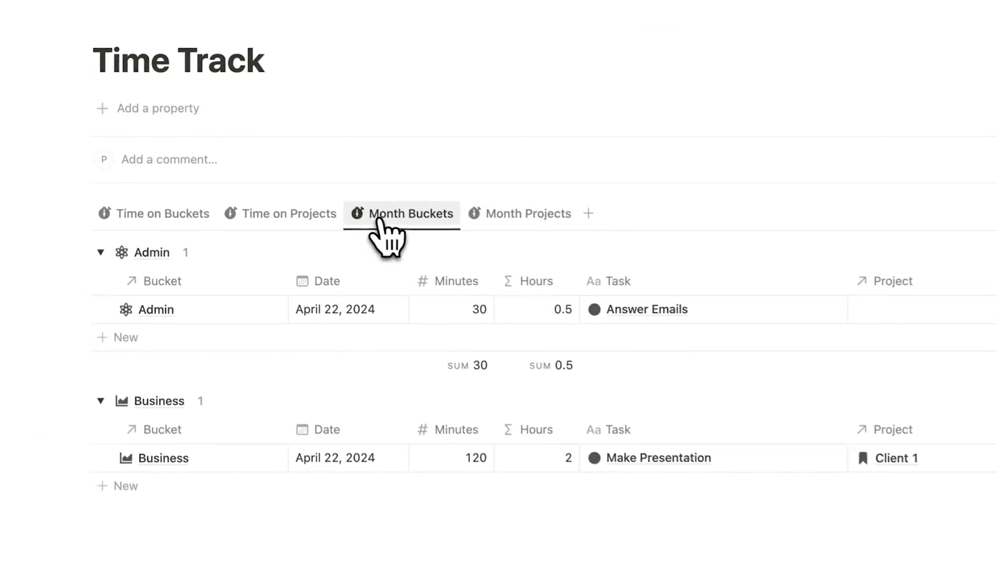
Check the Month Projects totals, then return to Time on Buckets (Admin 30, Business 120, Job 180 min).
left_click(528, 213)
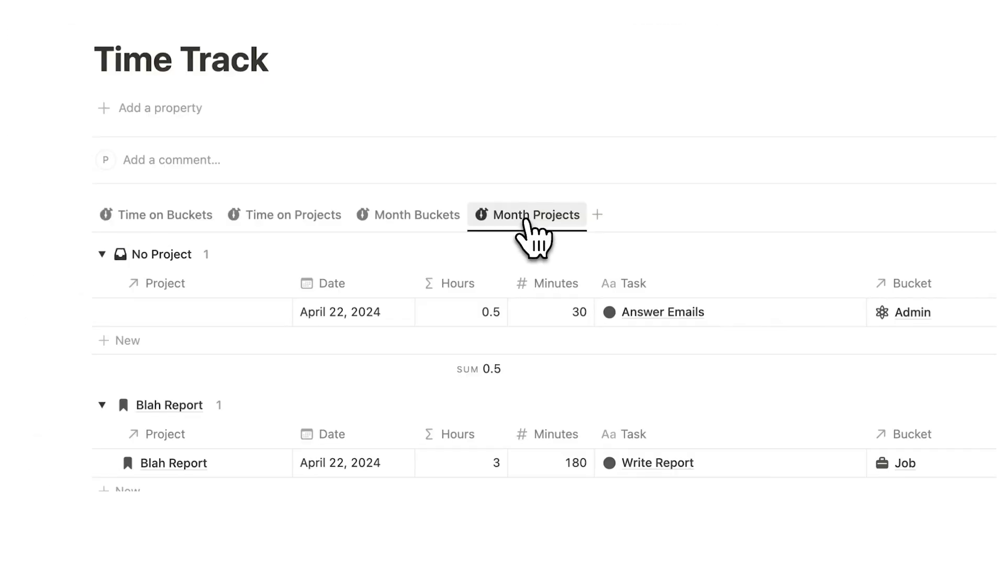
left_click(165, 215)
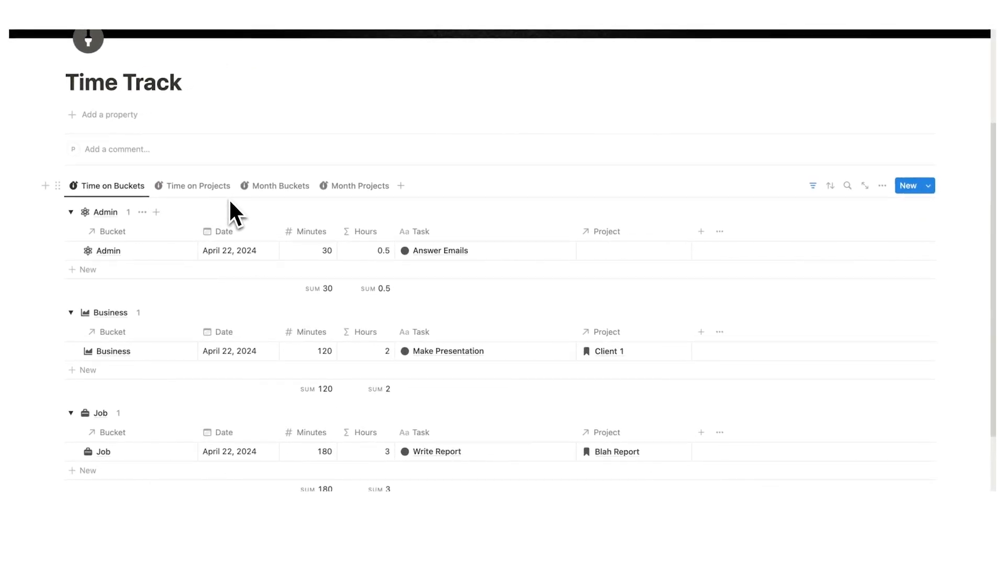
scroll("down", 3)
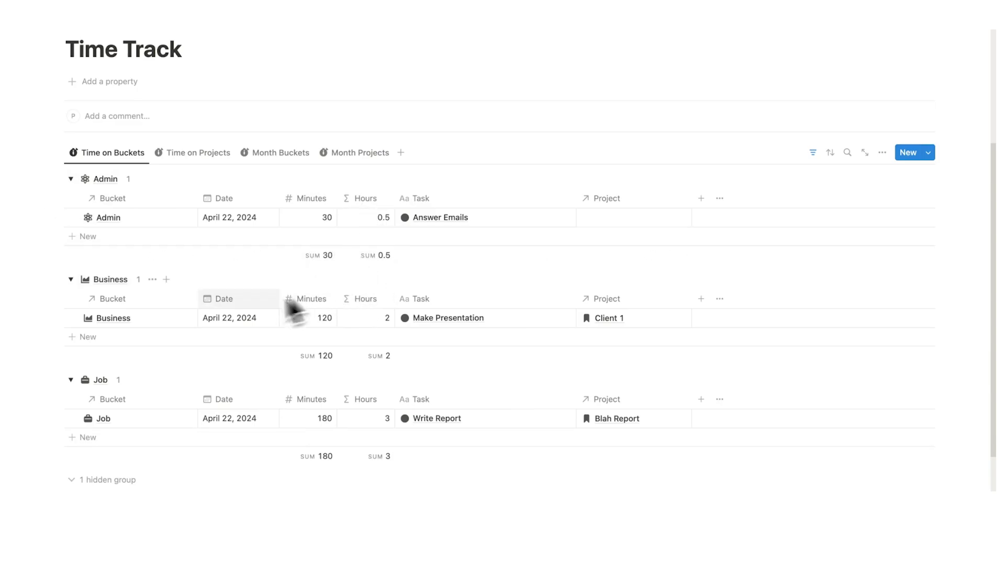
mouse_move(367, 360)
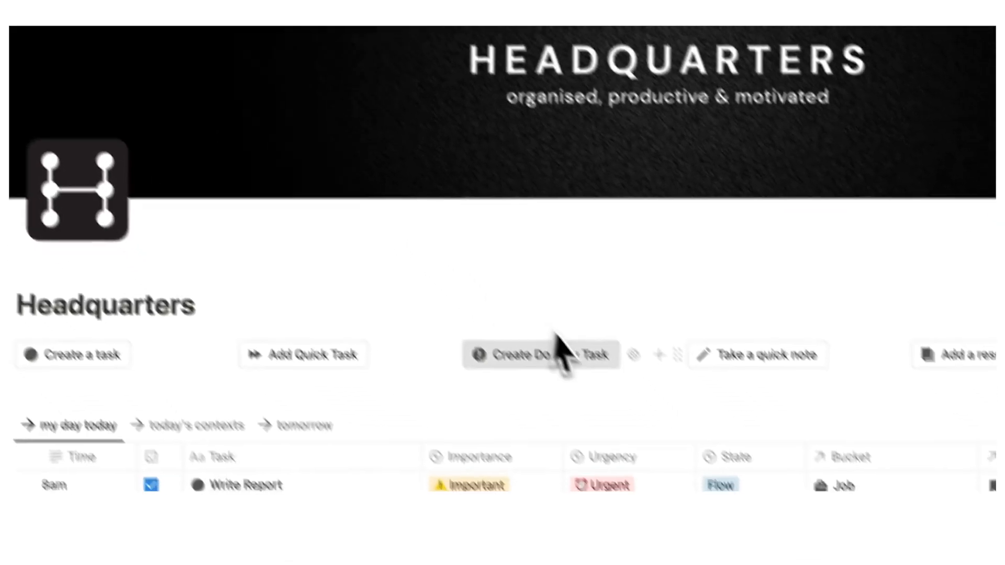
Scroll the Headquarters dashboard past the Workspaces gallery down to My Life Buckets.
scroll("down", 3)
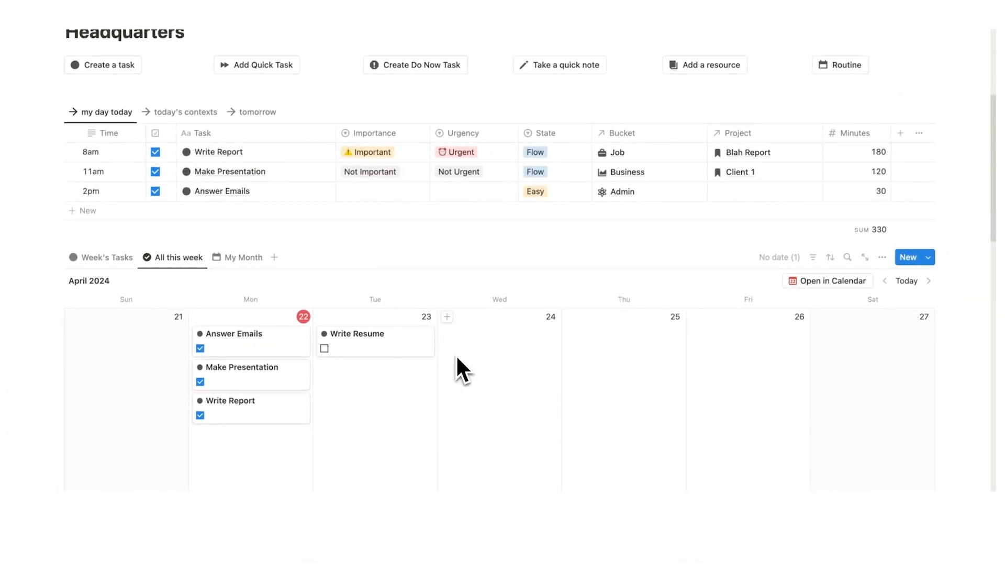
mouse_move(779, 414)
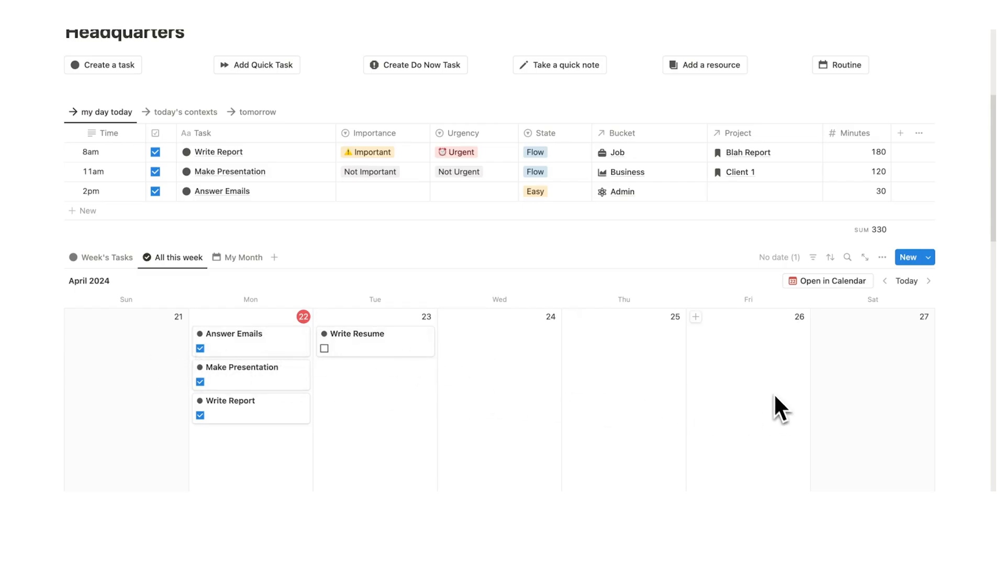
mouse_move(744, 381)
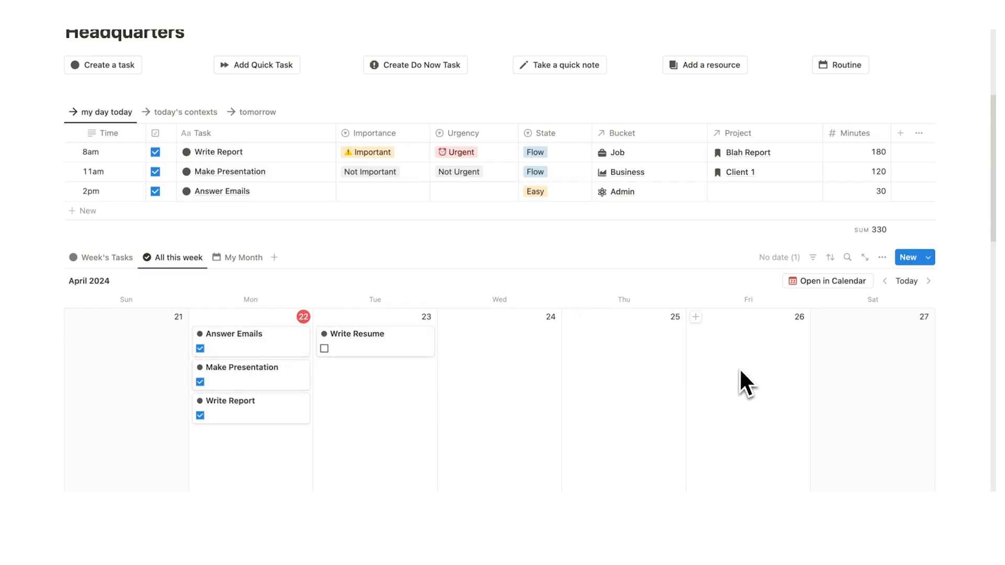
scroll("down", 3)
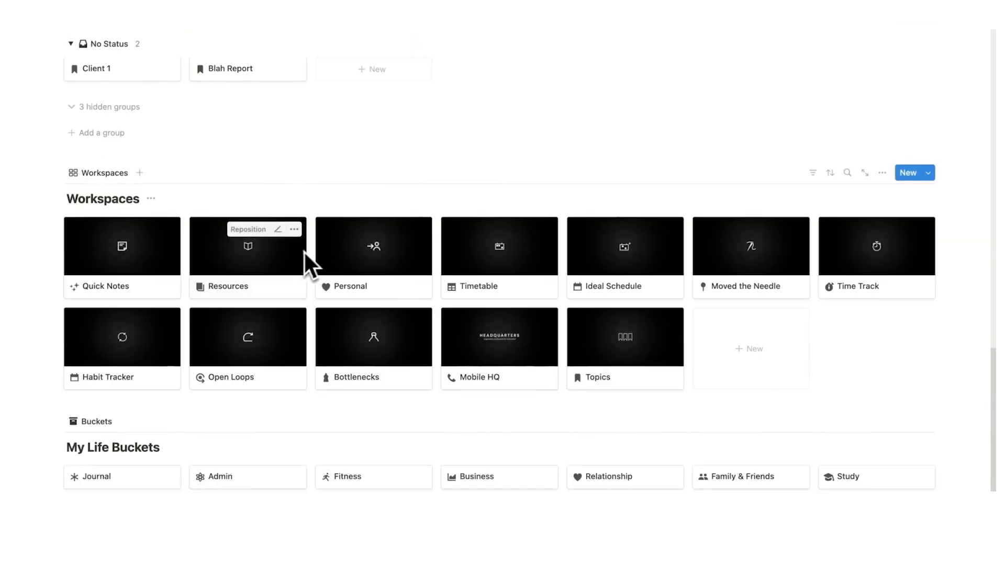
scroll("down", 3)
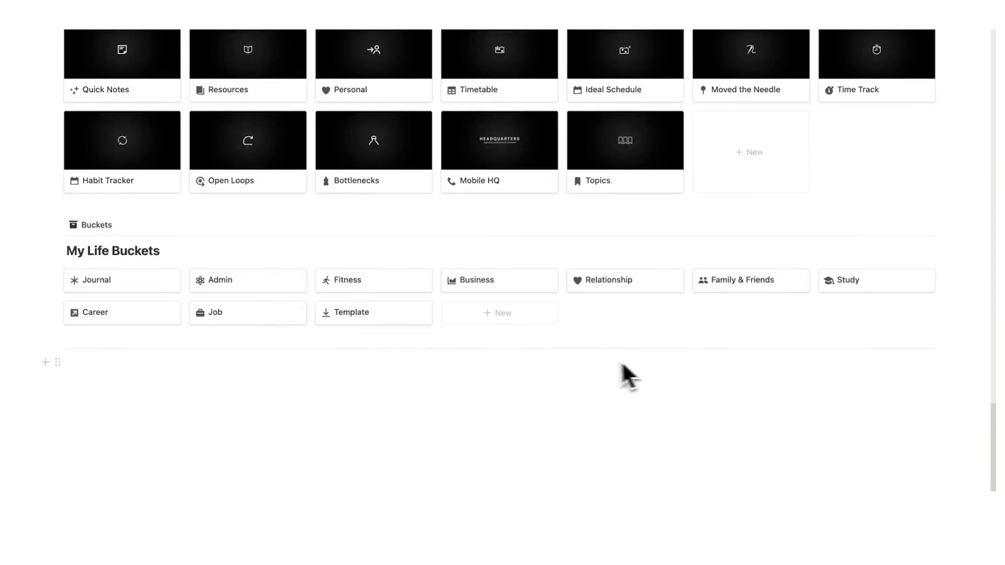